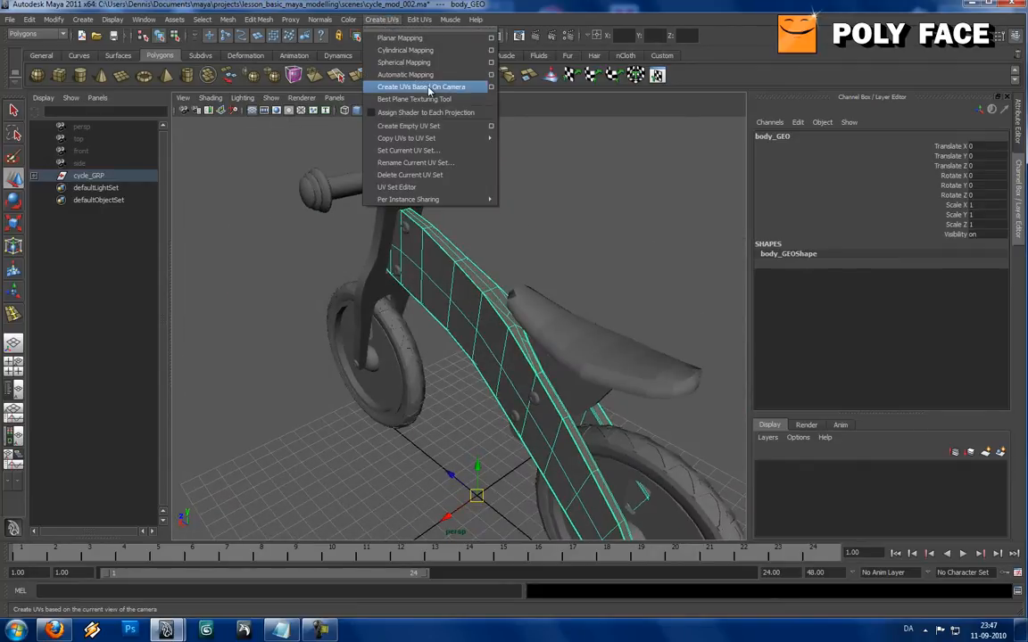
# Apply Automatic Mapping to body_GEO and view its UVs in the UV Texture Editor
pyautogui.click(404, 74)
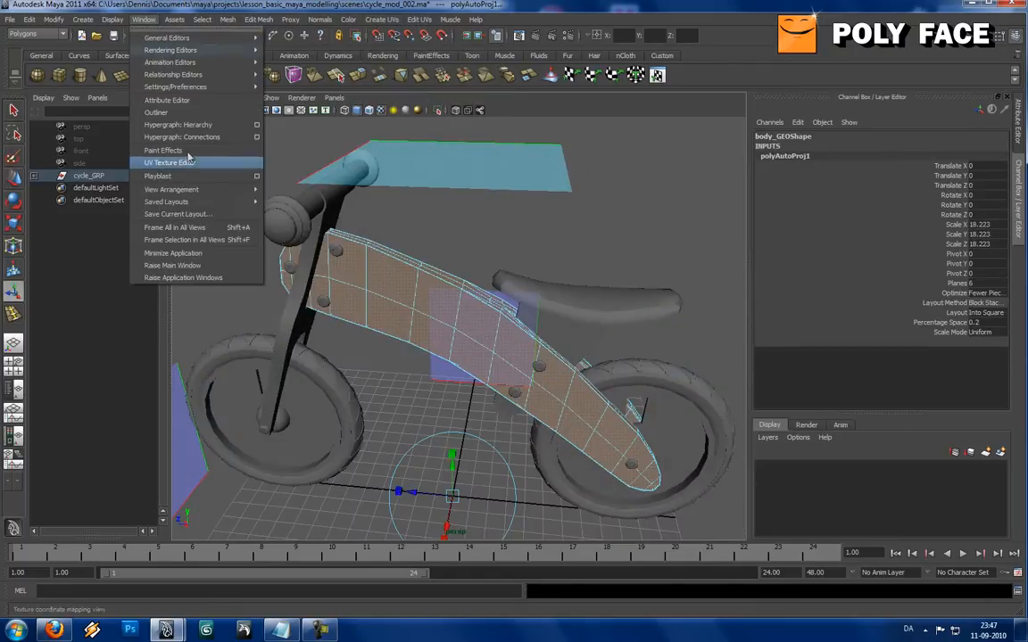
pyautogui.click(170, 163)
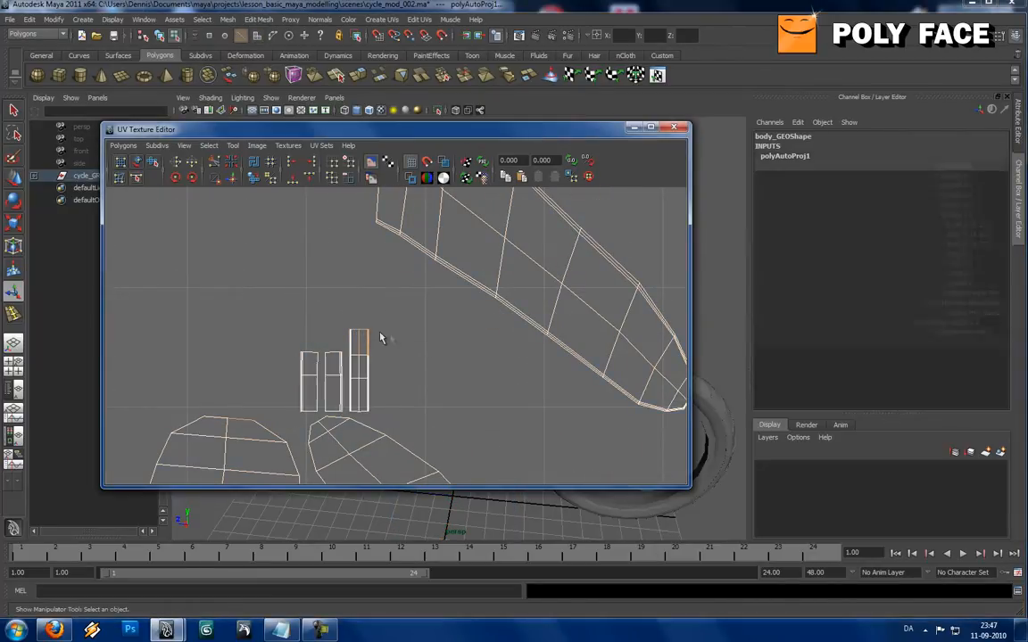
# Join the body's UV border edges with Sew and Move and Sew UV Edges, then close the editor
pyautogui.click(157, 145)
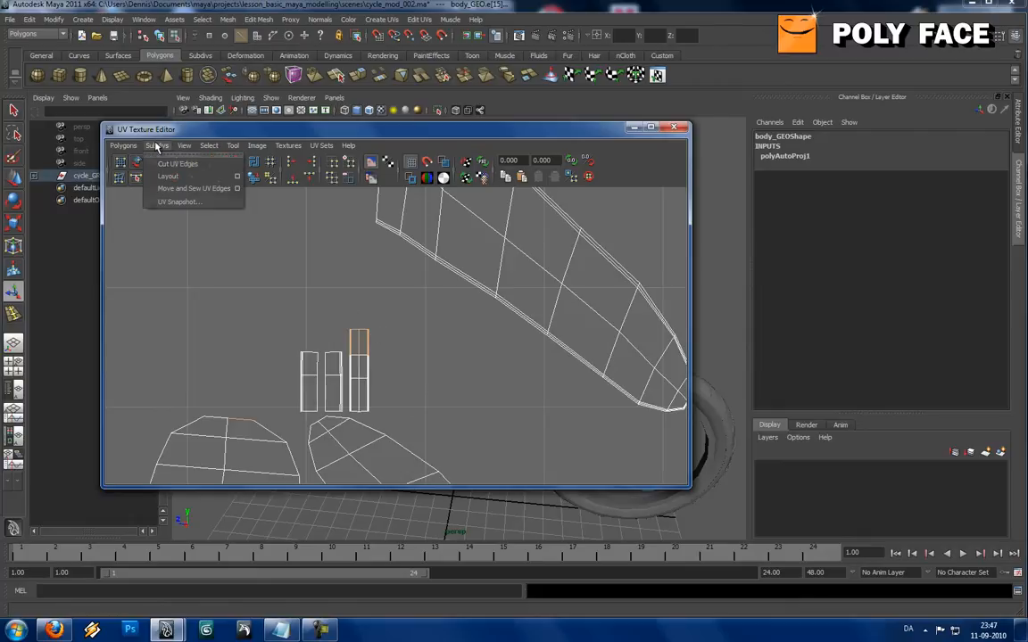
pyautogui.click(123, 146)
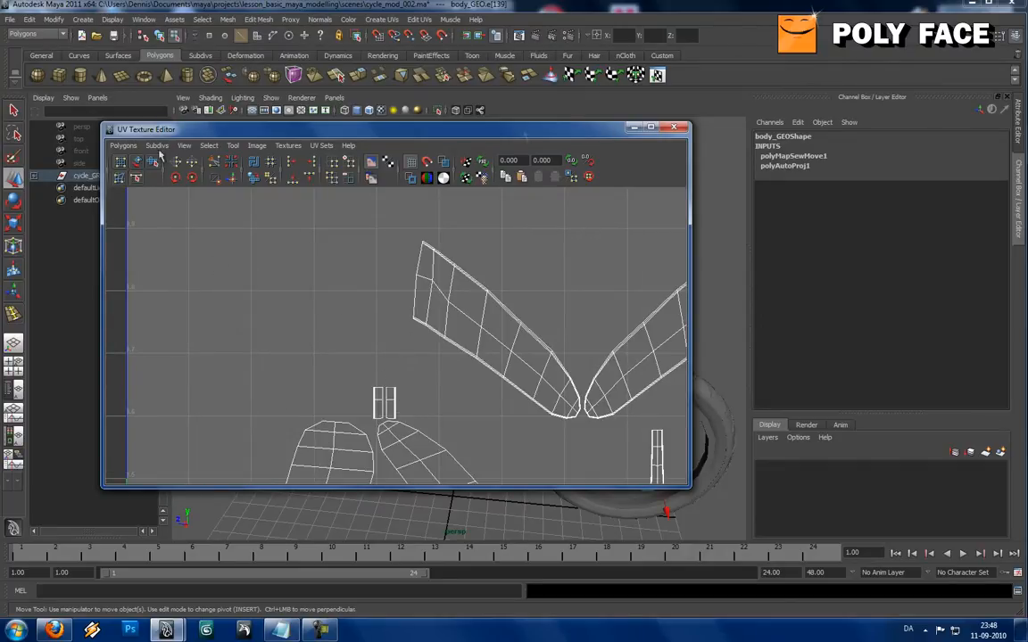
pyautogui.click(123, 146)
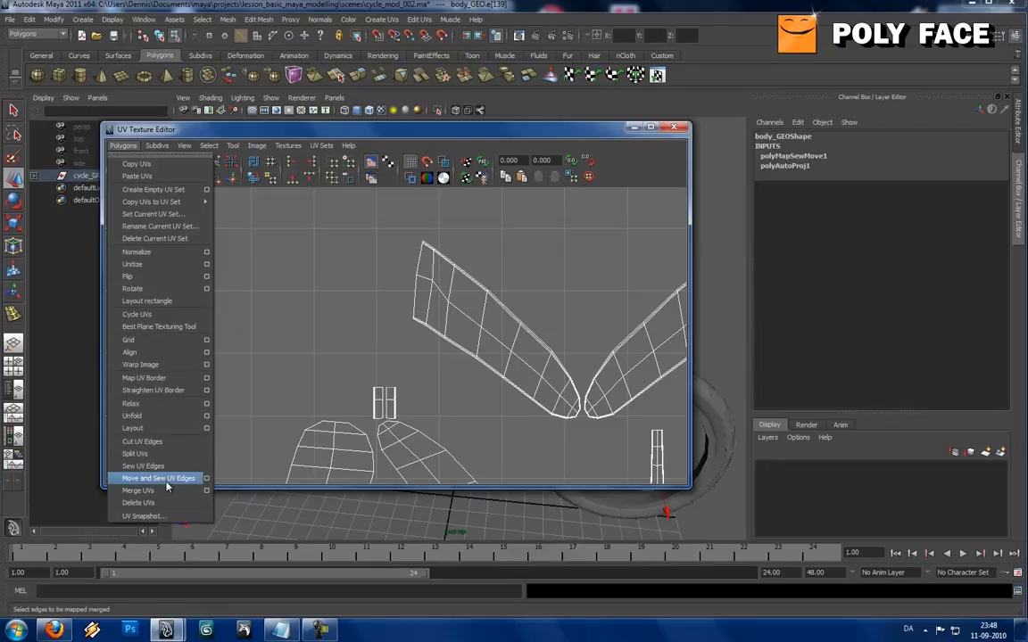
pyautogui.click(158, 478)
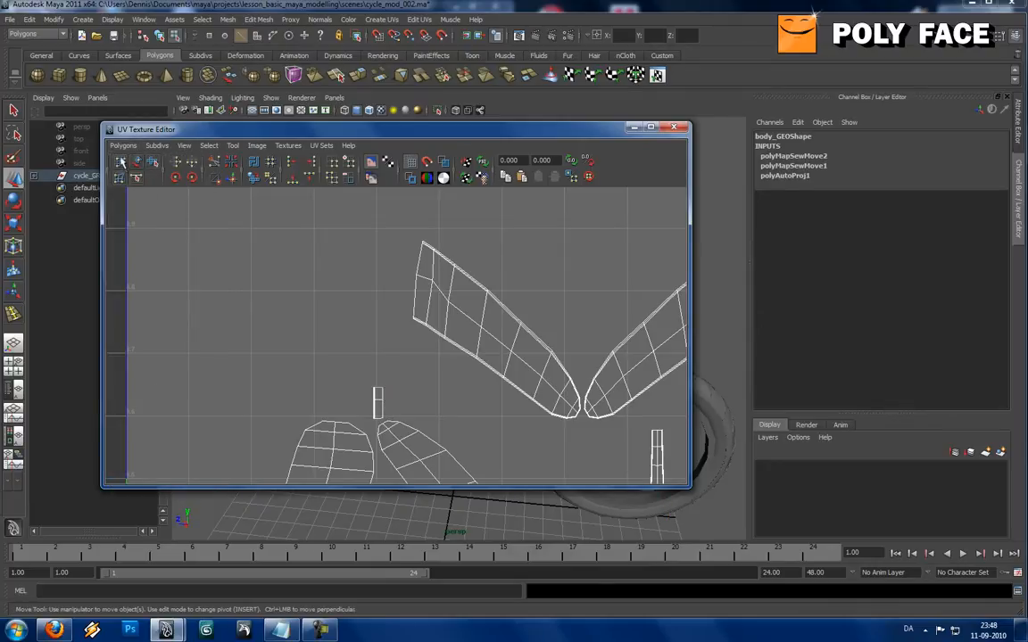
pyautogui.click(123, 145)
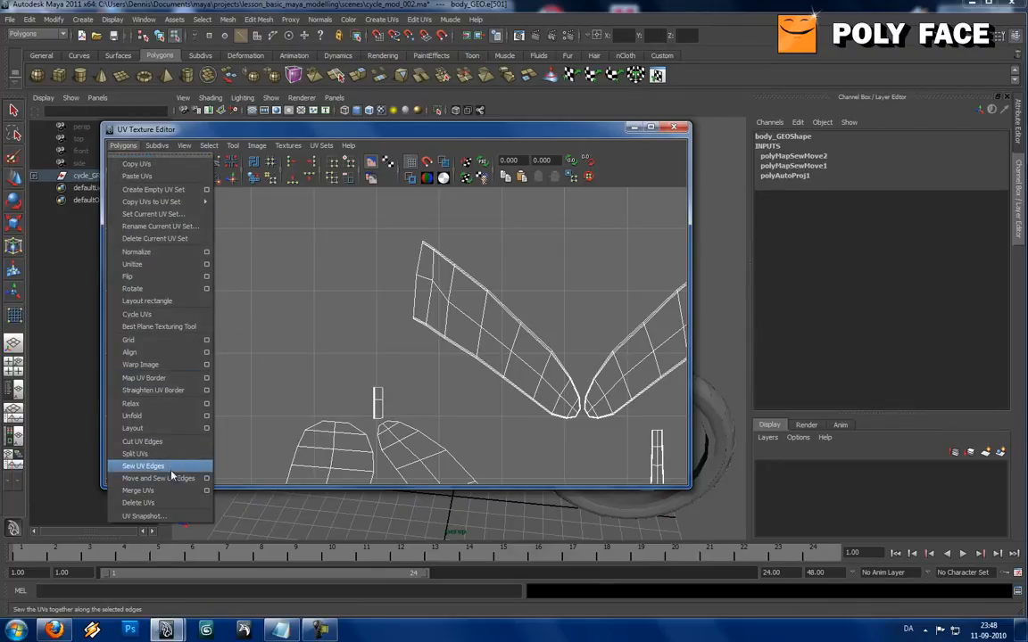
pyautogui.click(142, 465)
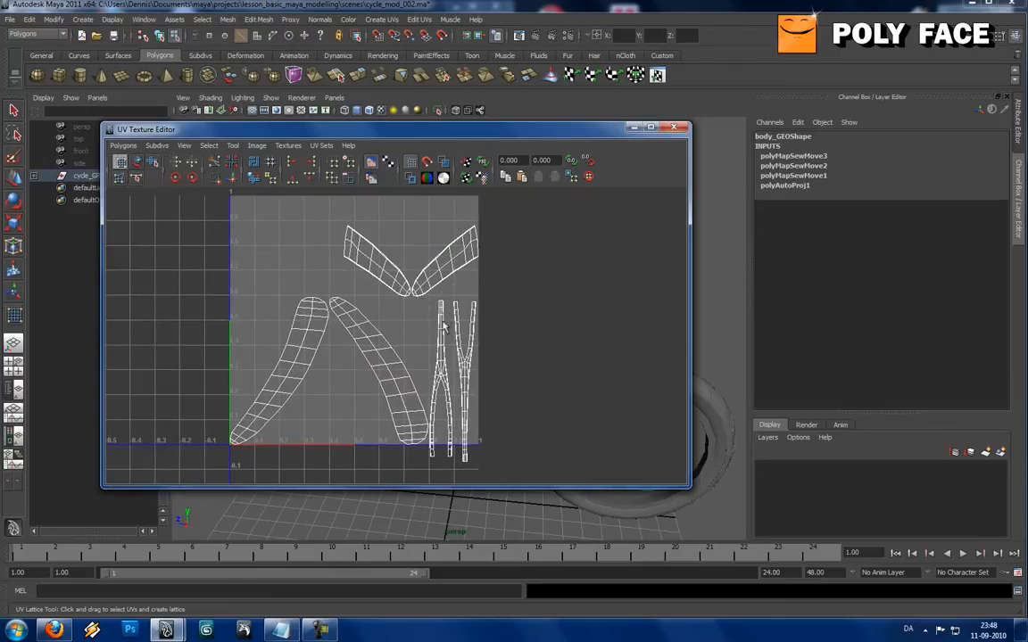
pyautogui.click(674, 127)
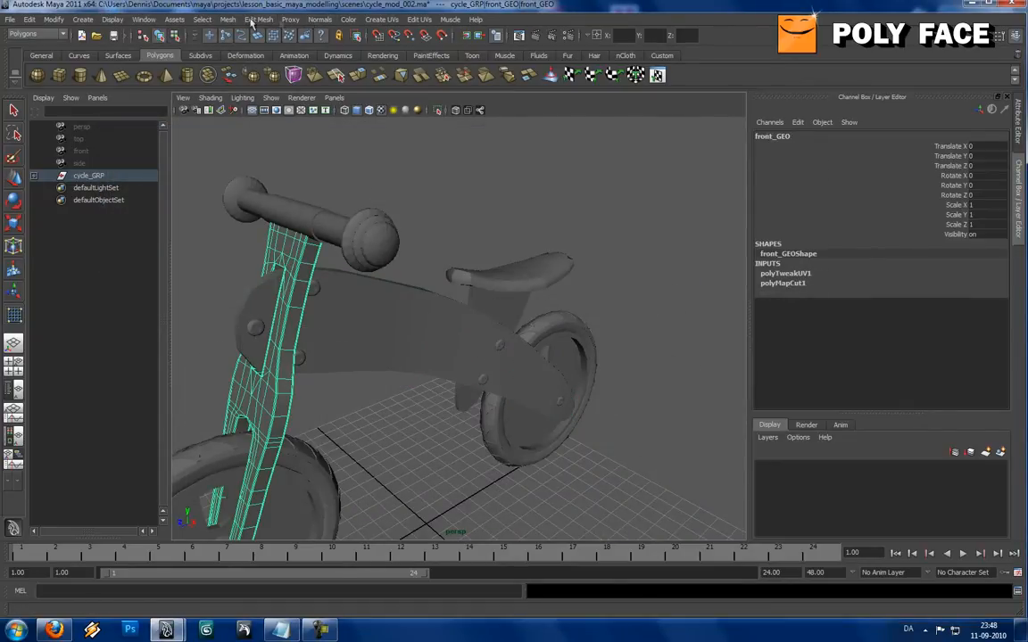
# Select front_GEO, show its UVs and select the fork's seam edges
pyautogui.click(143, 18)
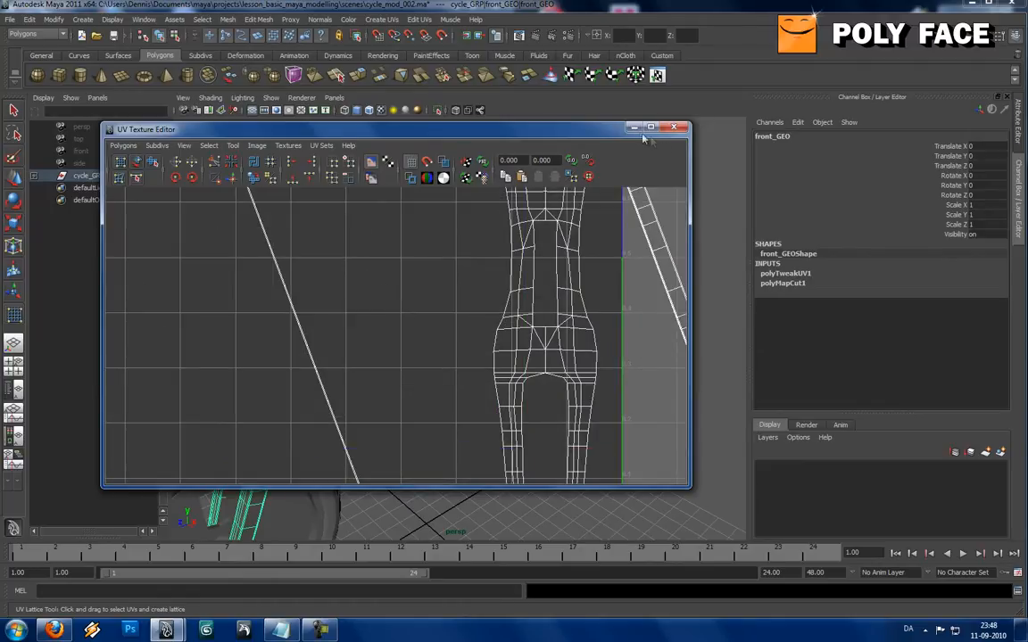
pyautogui.click(674, 127)
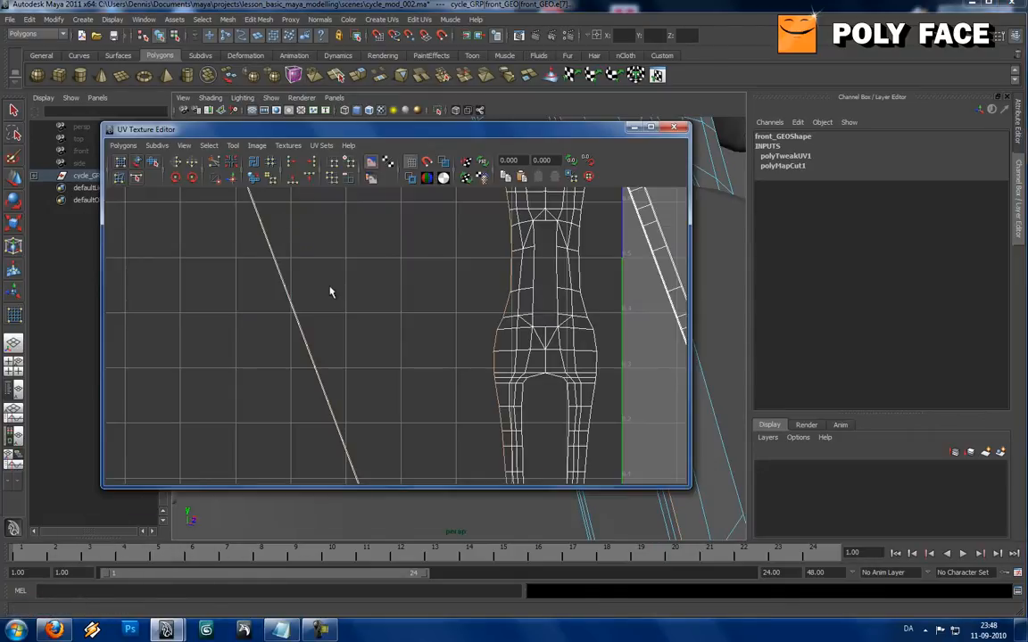
pyautogui.click(123, 145)
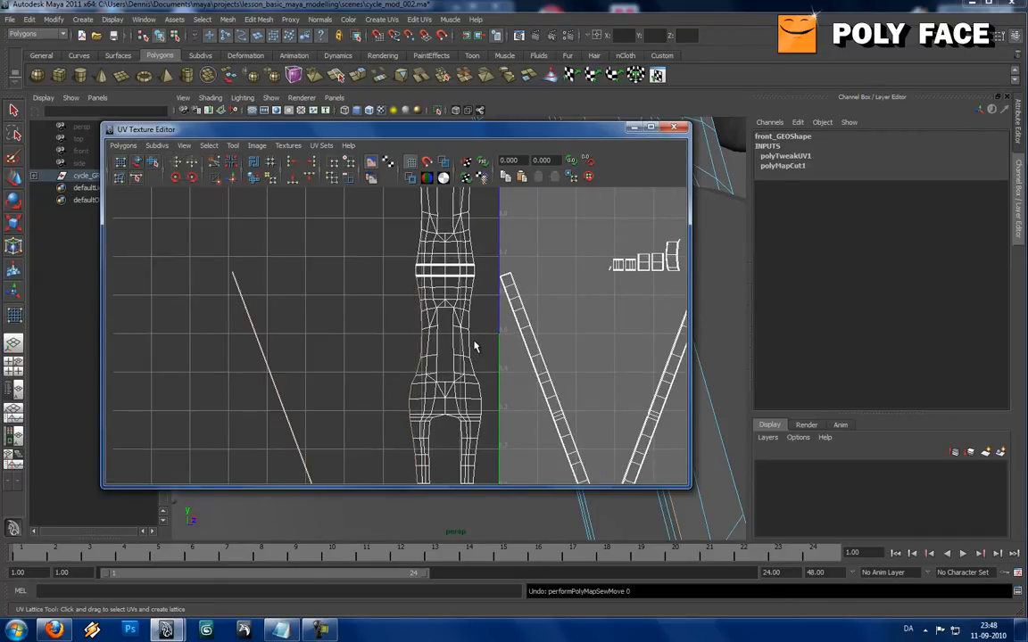
pyautogui.click(184, 146)
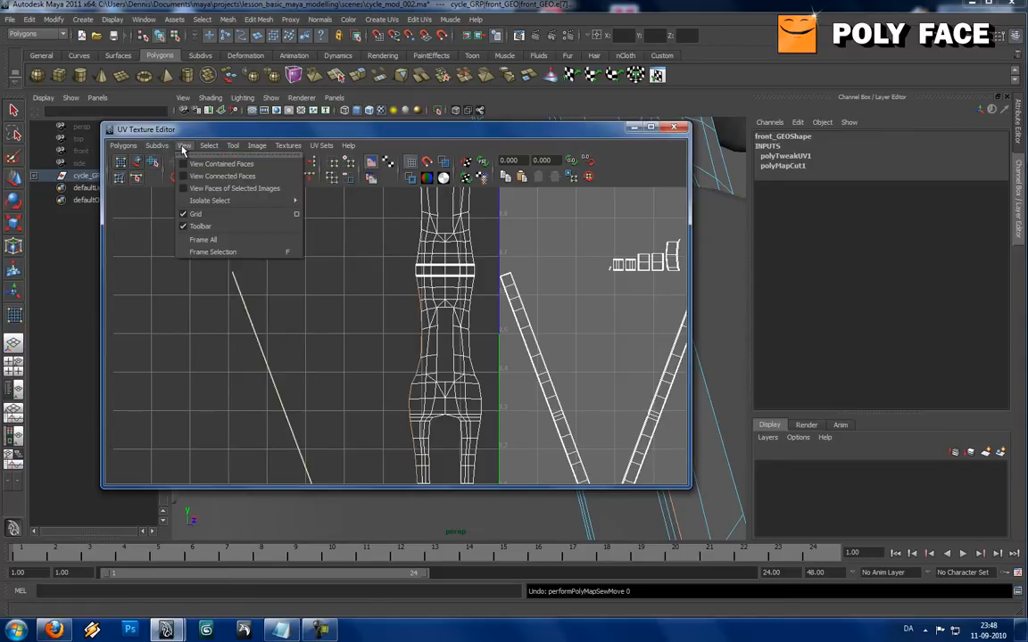
pyautogui.click(156, 146)
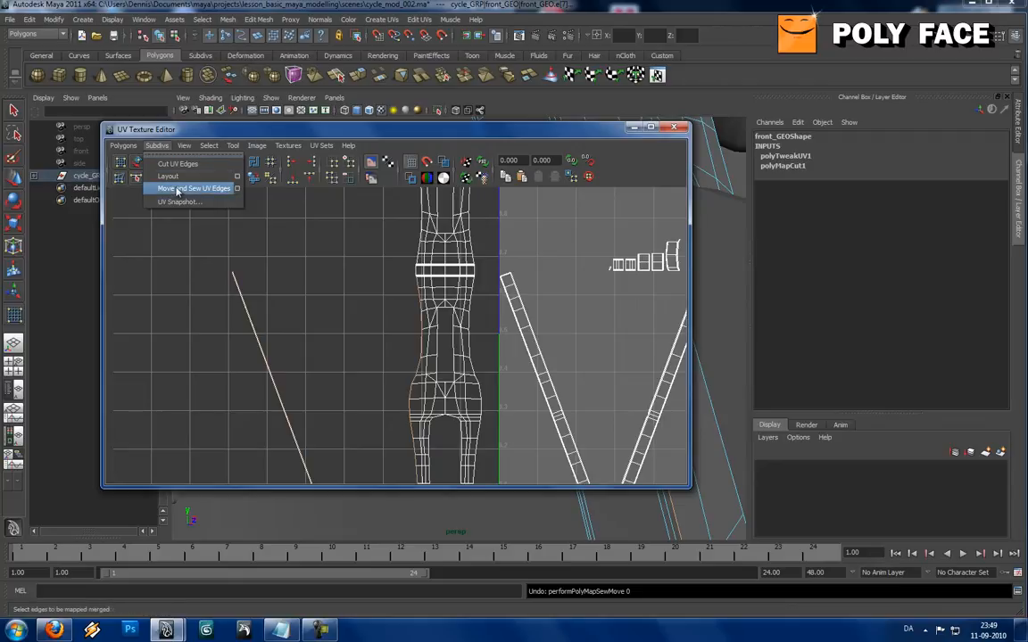
# Bring up the Move and Sew UV Edges option box
pyautogui.click(123, 146)
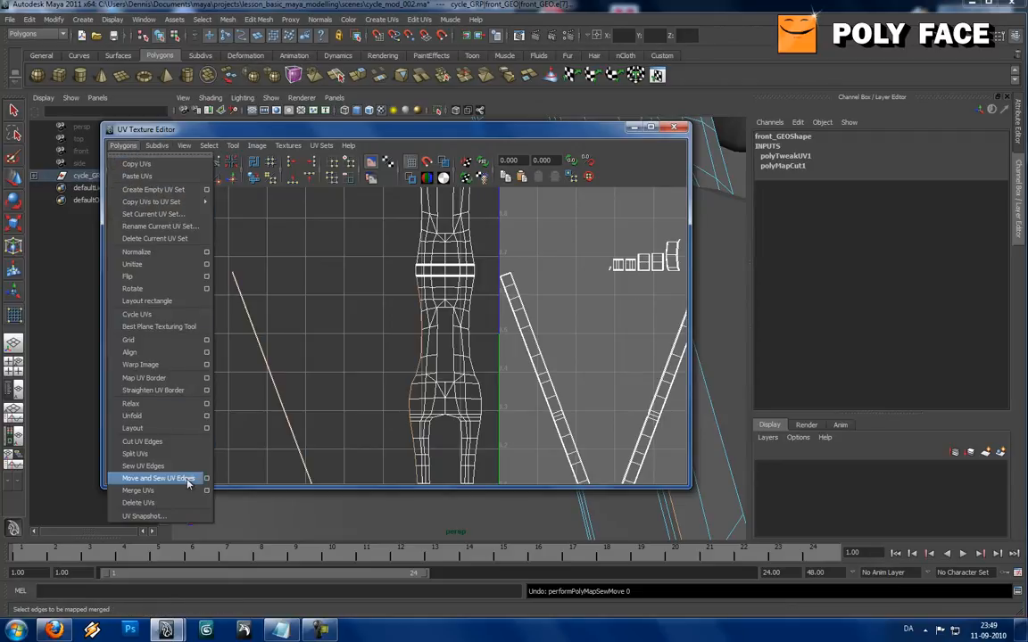
pyautogui.click(157, 478)
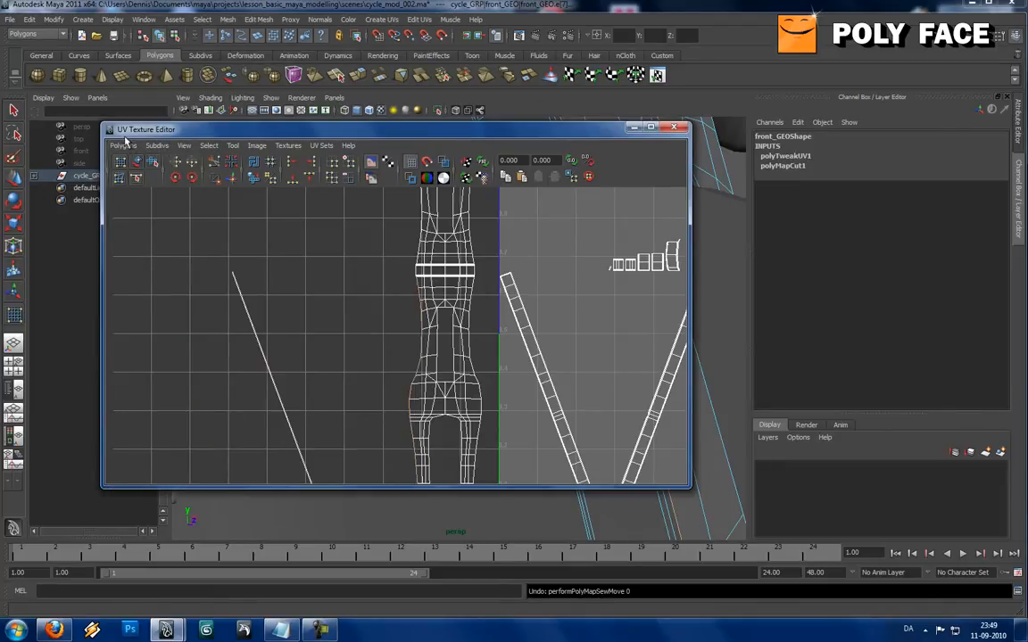
pyautogui.click(124, 145)
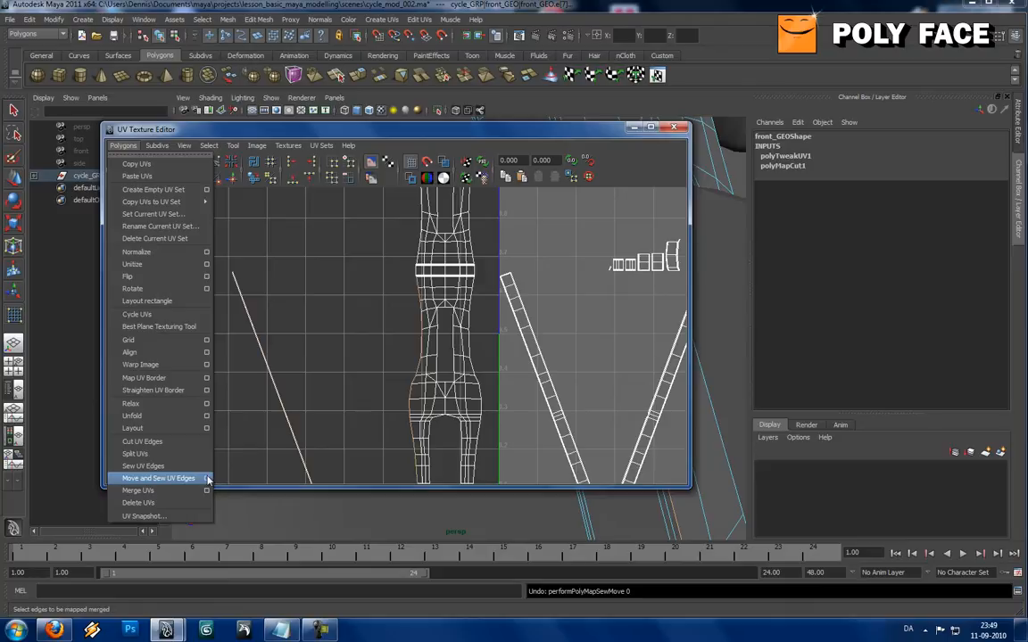
pyautogui.click(206, 478)
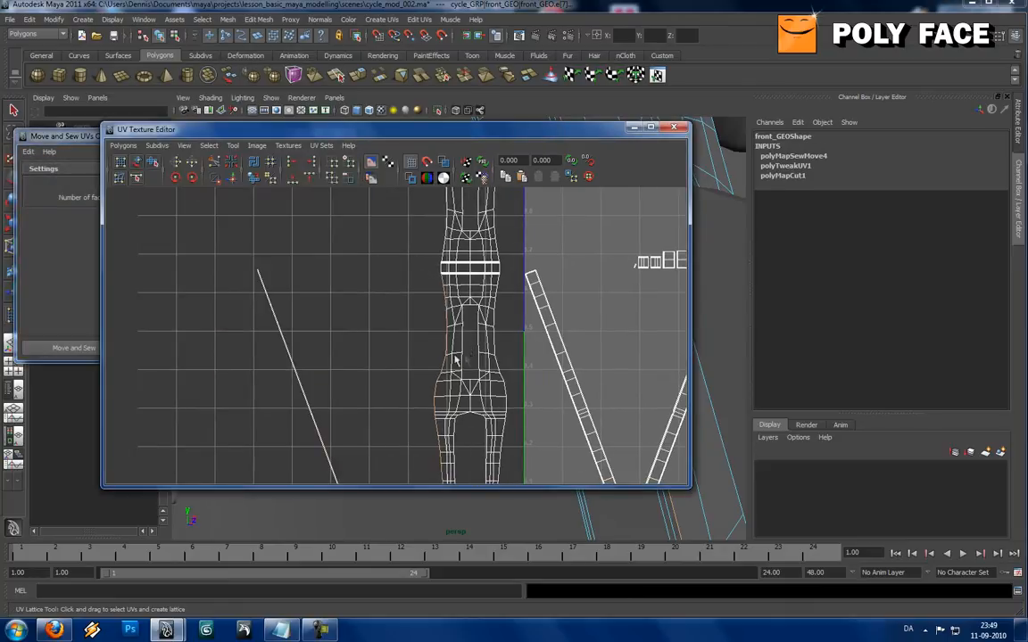
# Move and sew the fork edges with limited shell size, then sew the selected fork edges
pyautogui.click(184, 321)
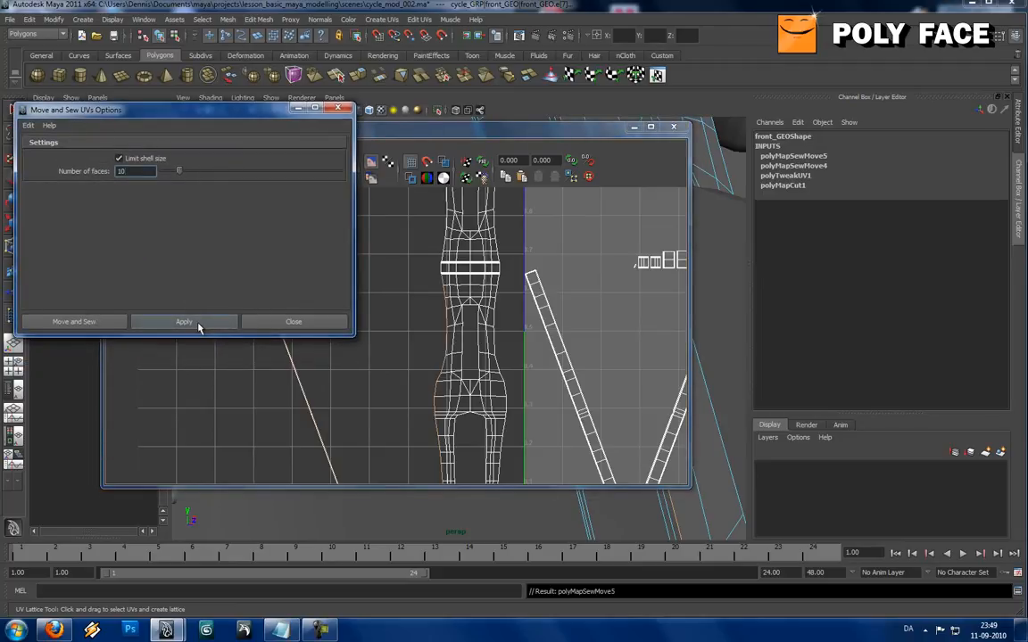
pyautogui.click(184, 321)
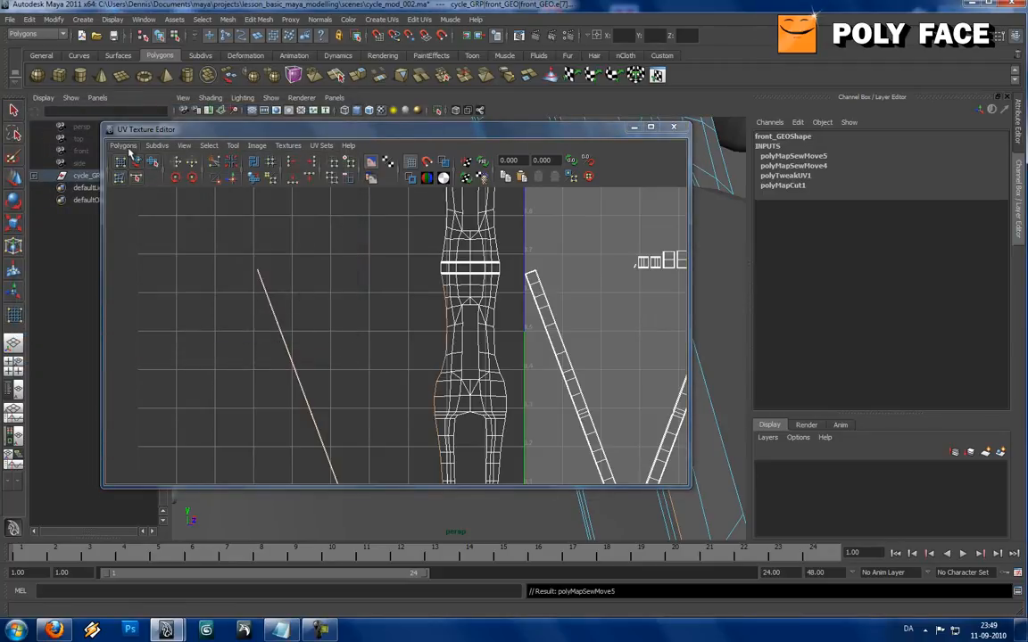
pyautogui.click(123, 146)
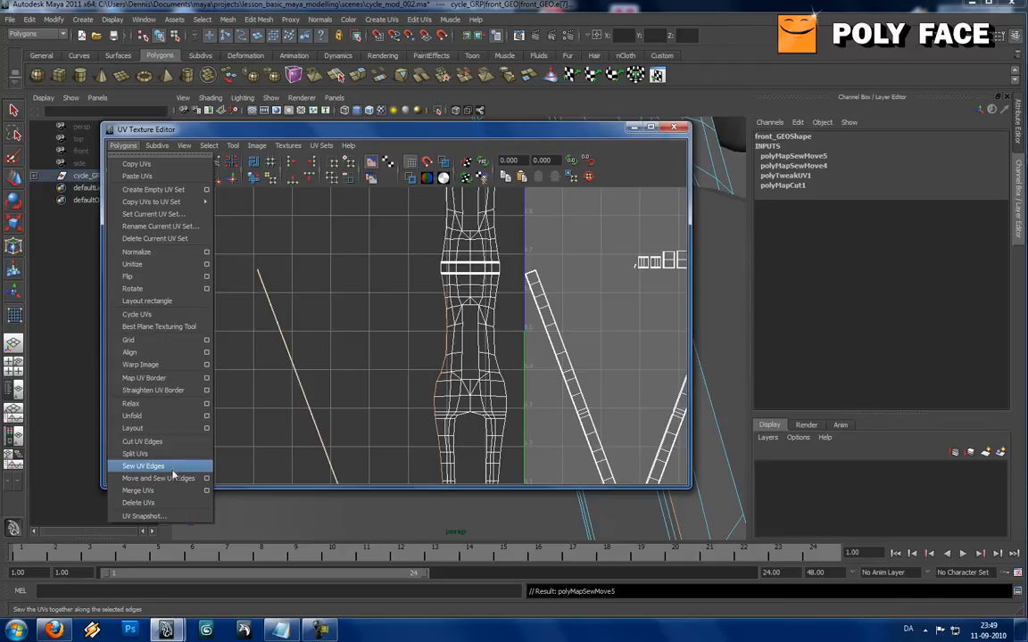
pyautogui.click(142, 465)
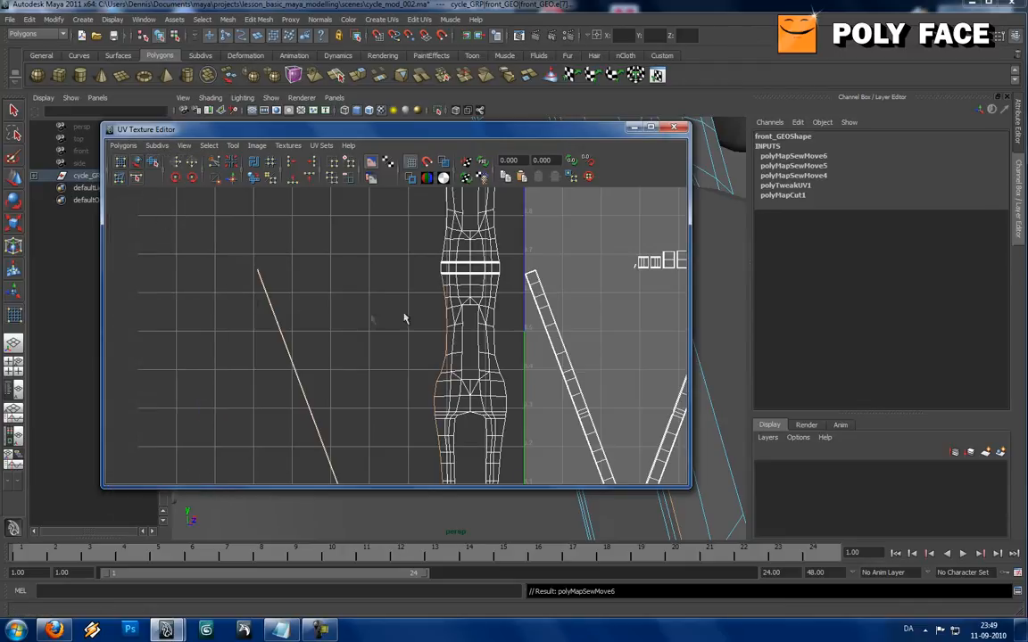
# Move and sew more fork UVs together and put the UV Texture Editor away
pyautogui.click(122, 145)
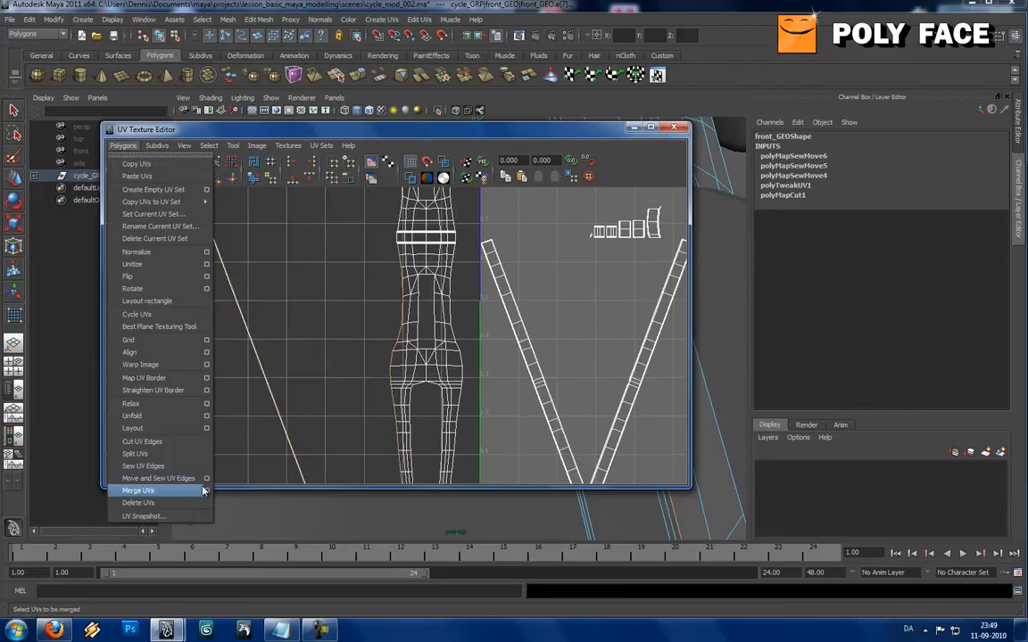
pyautogui.click(206, 478)
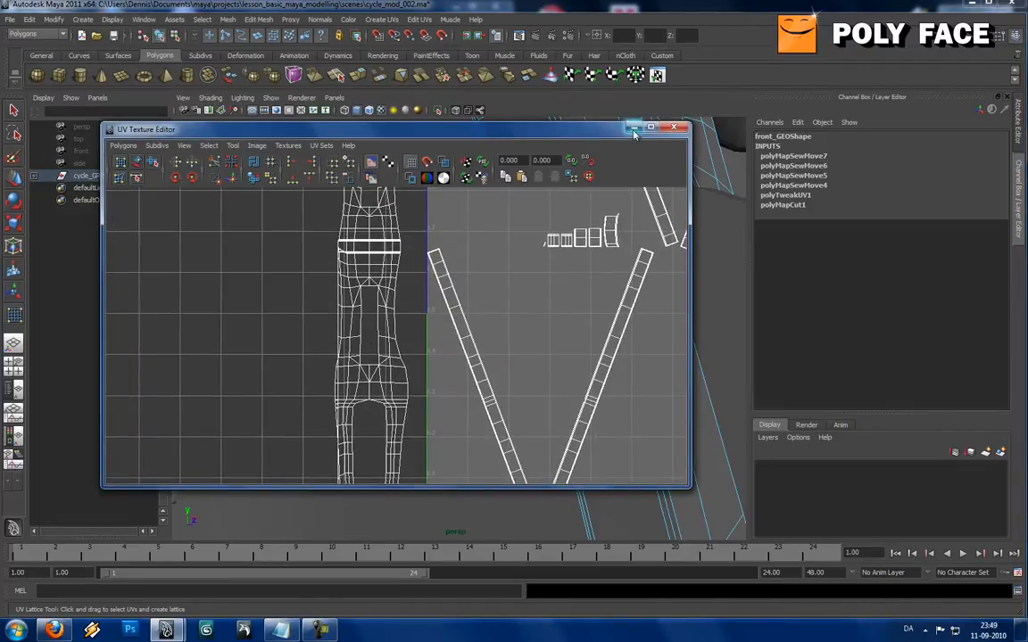
pyautogui.click(674, 127)
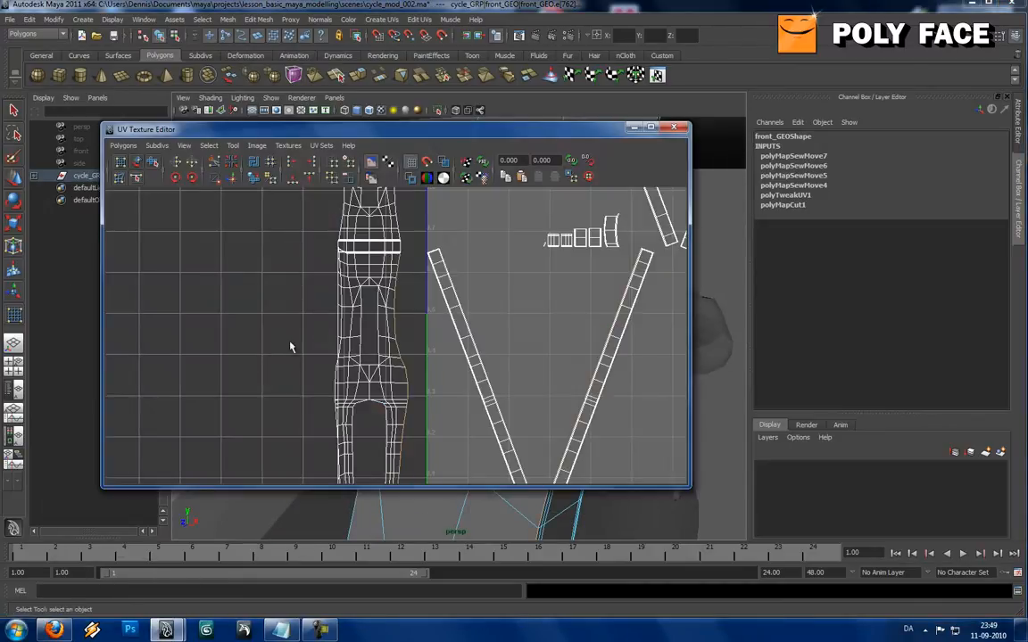
pyautogui.click(123, 145)
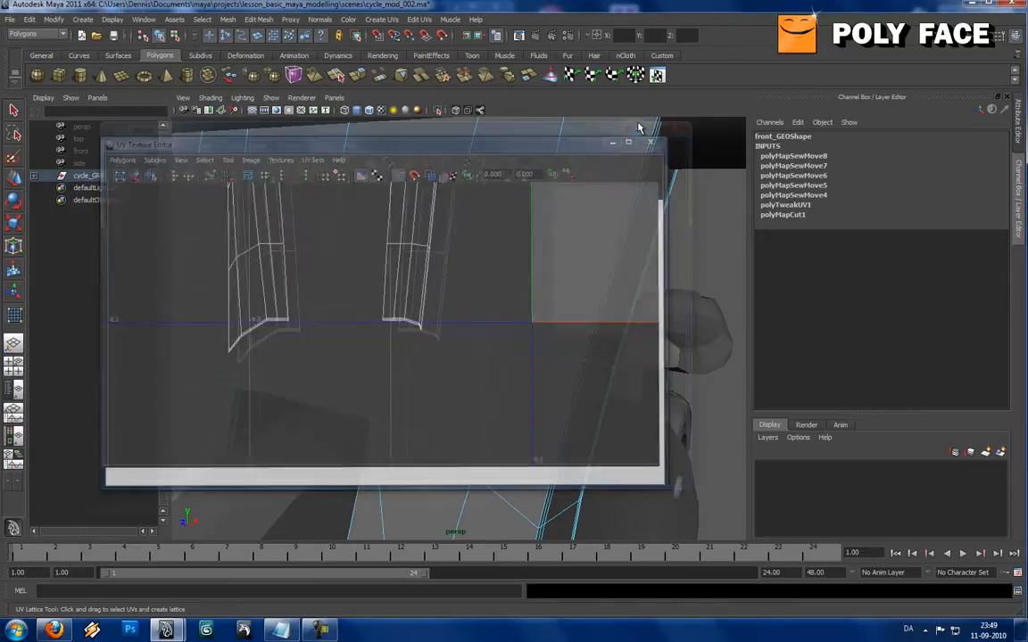
# Switch to Edge mode on the fork and orbit around a fork leg to select seam edges
pyautogui.click(650, 144)
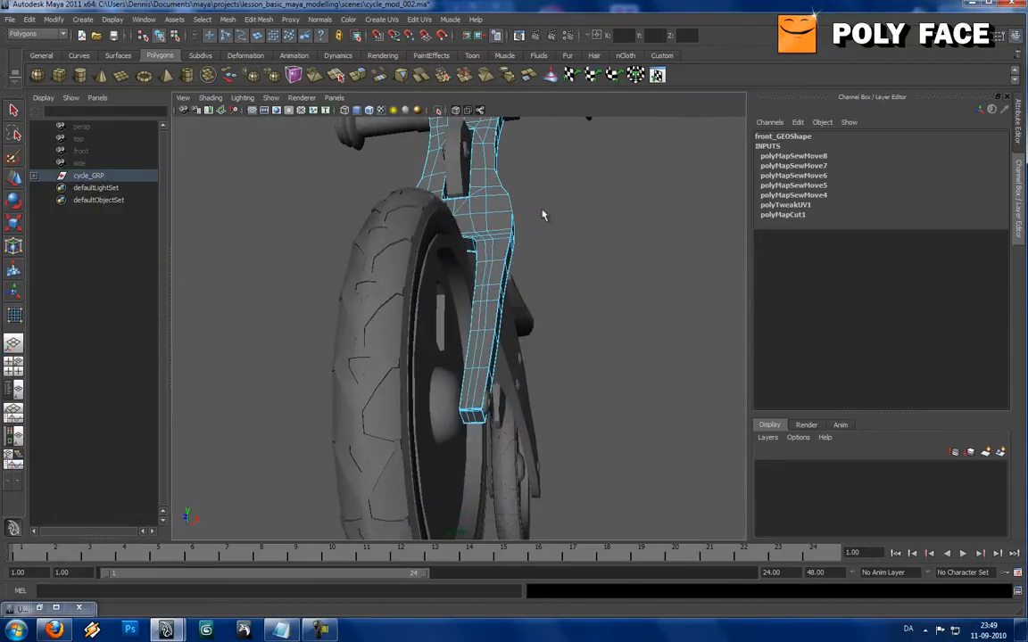
pyautogui.rightClick(511, 299)
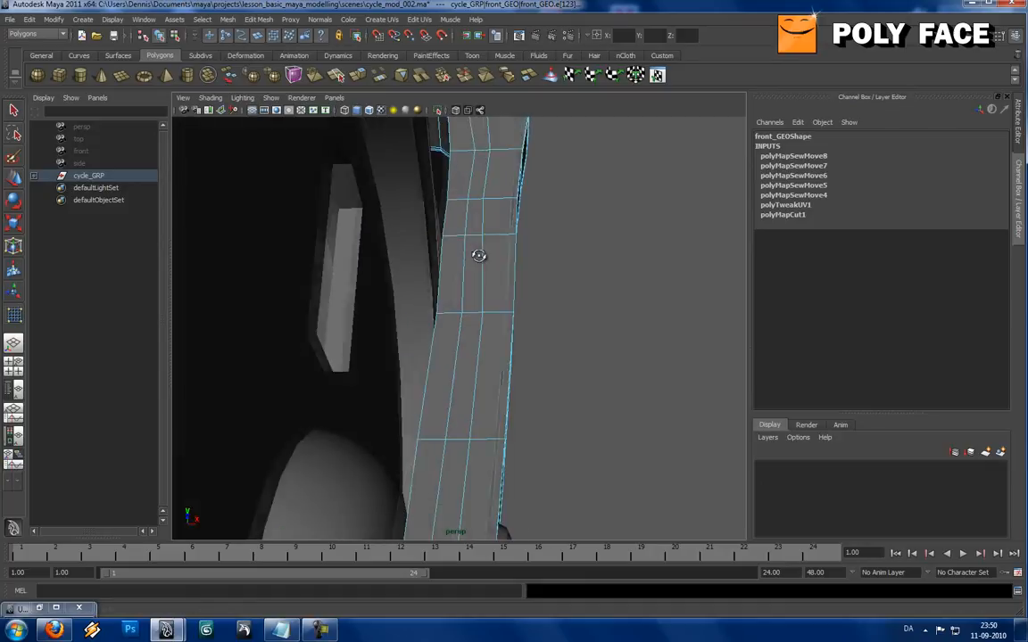
pyautogui.moveTo(479, 256); pyautogui.dragTo(490, 247)
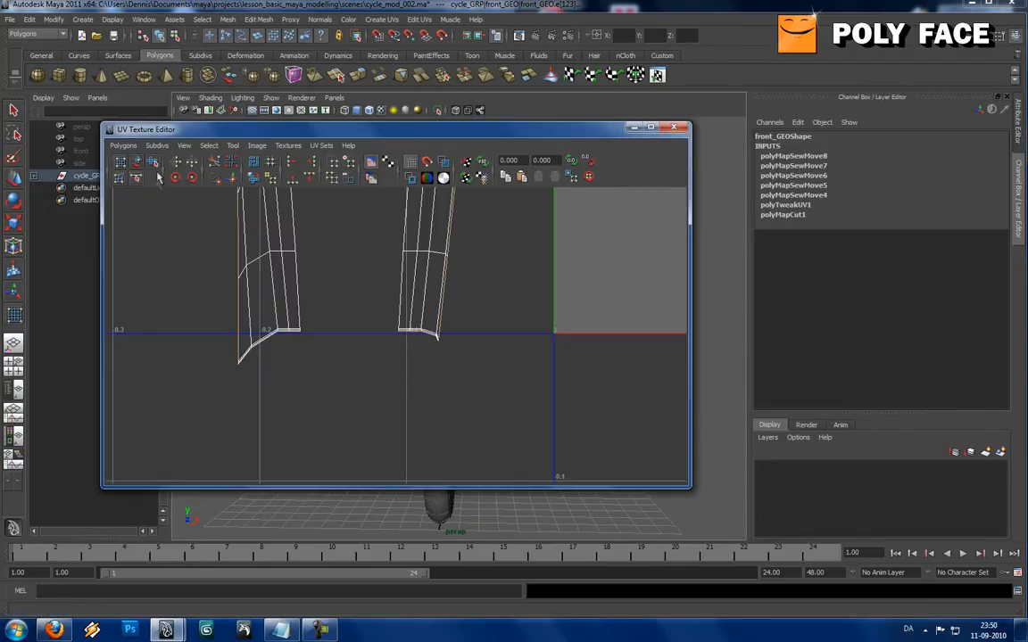
# Sew the selected lower fork leg edges in UV space over two passes, then close the editor
pyautogui.click(122, 146)
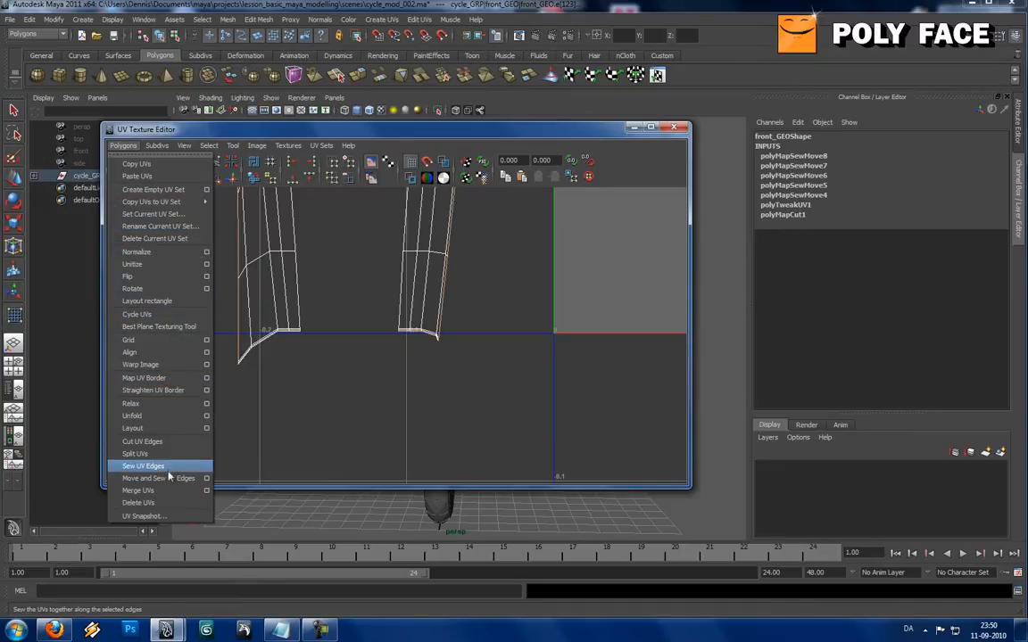
pyautogui.click(143, 465)
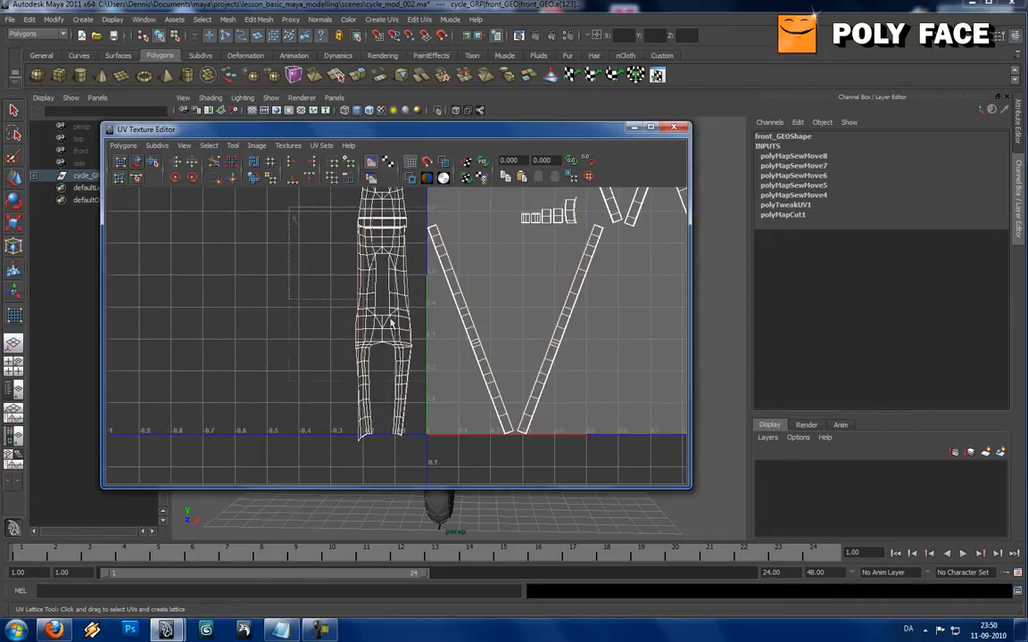
pyautogui.rightClick(399, 325)
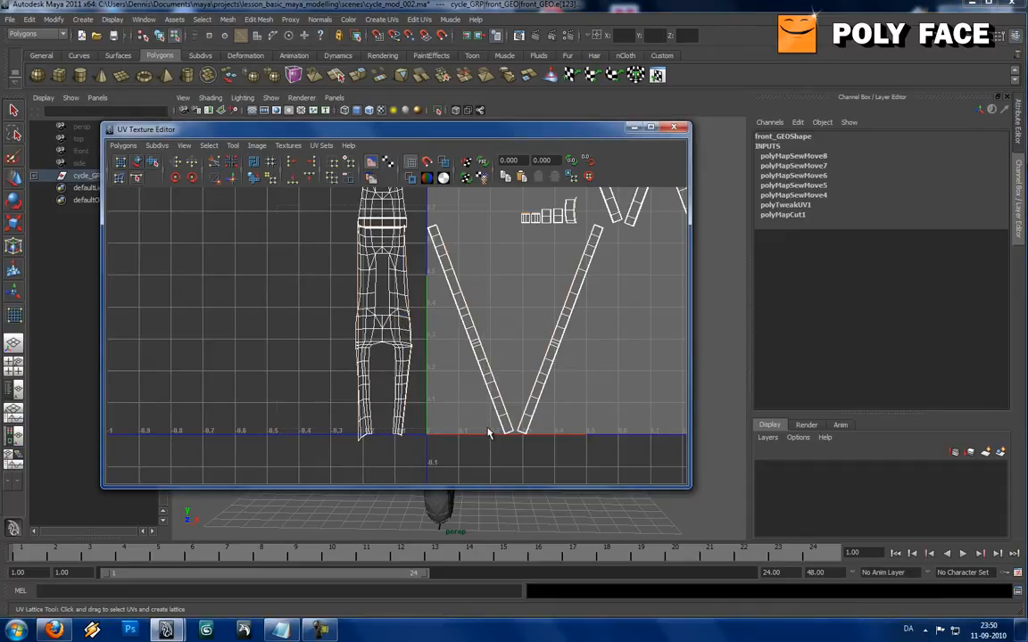
pyautogui.click(123, 145)
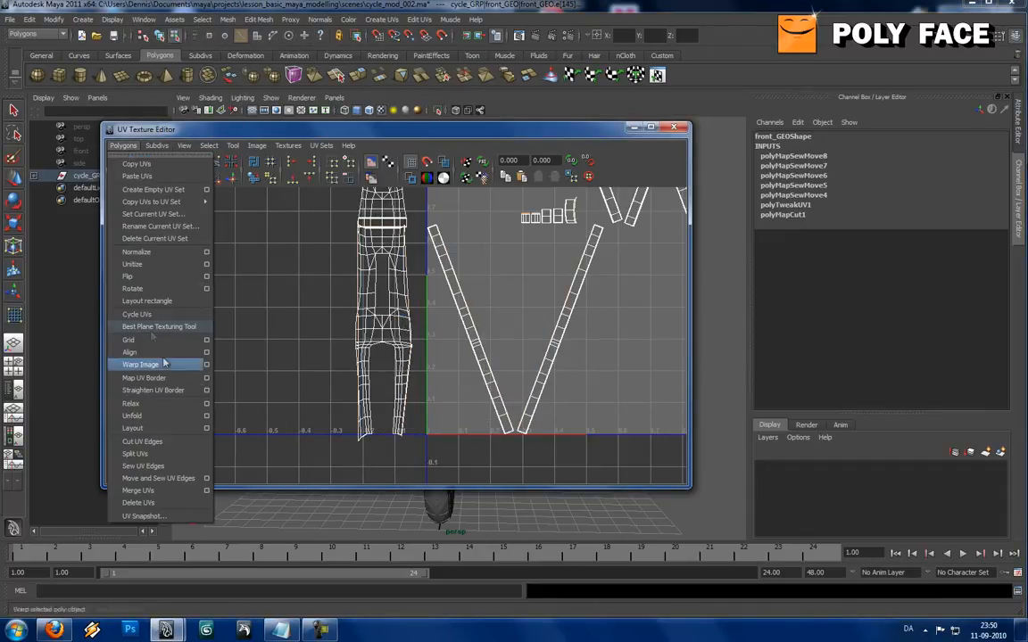
pyautogui.click(158, 478)
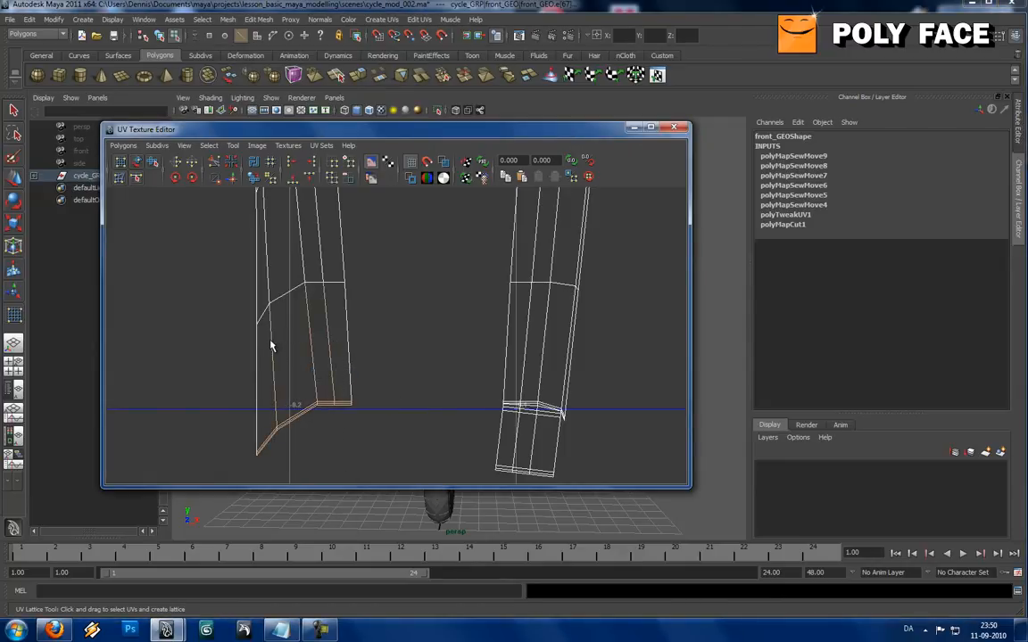
pyautogui.click(157, 145)
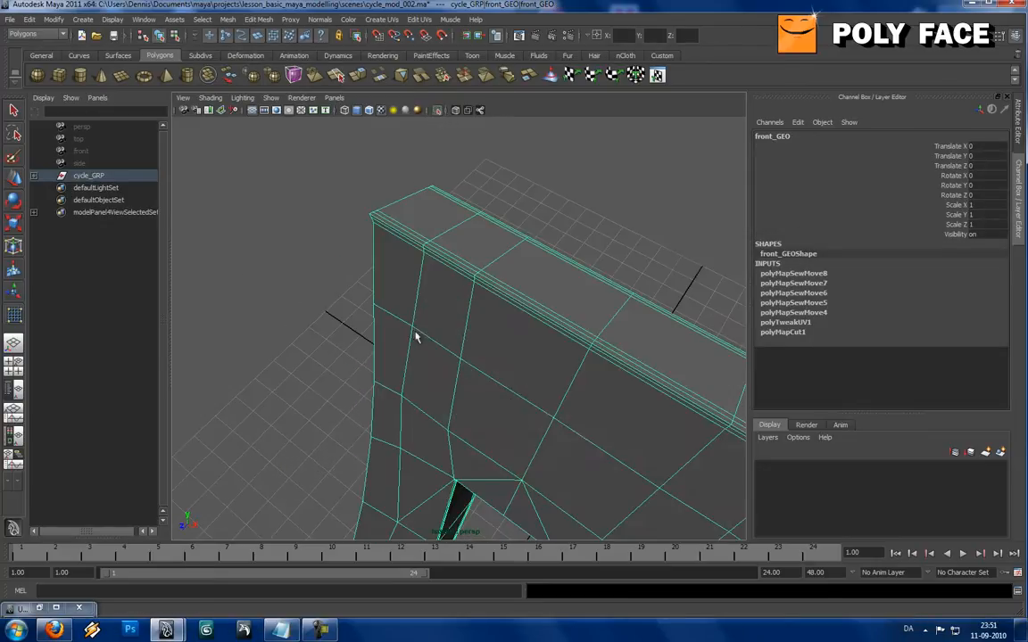
# Cut the fork's UVs along two top edges and move the shell aside
pyautogui.click(504, 293)
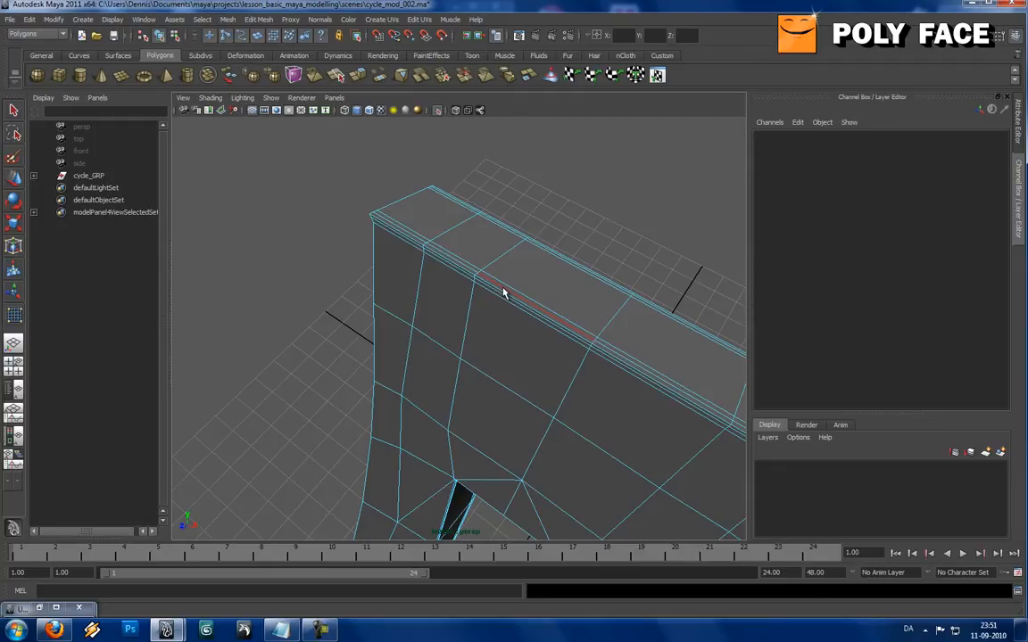
pyautogui.click(500, 290)
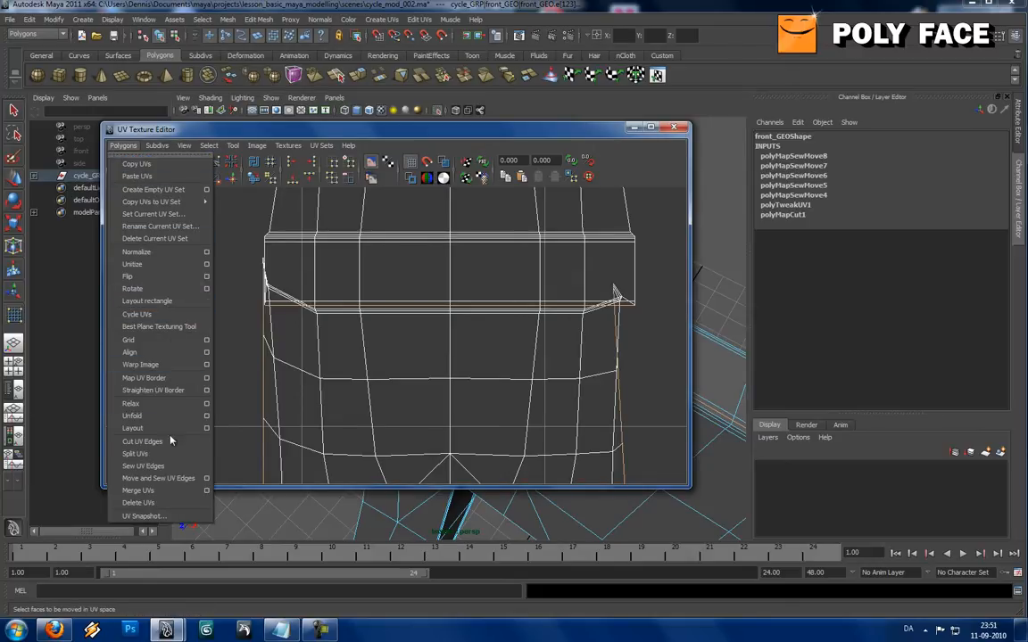
pyautogui.click(143, 441)
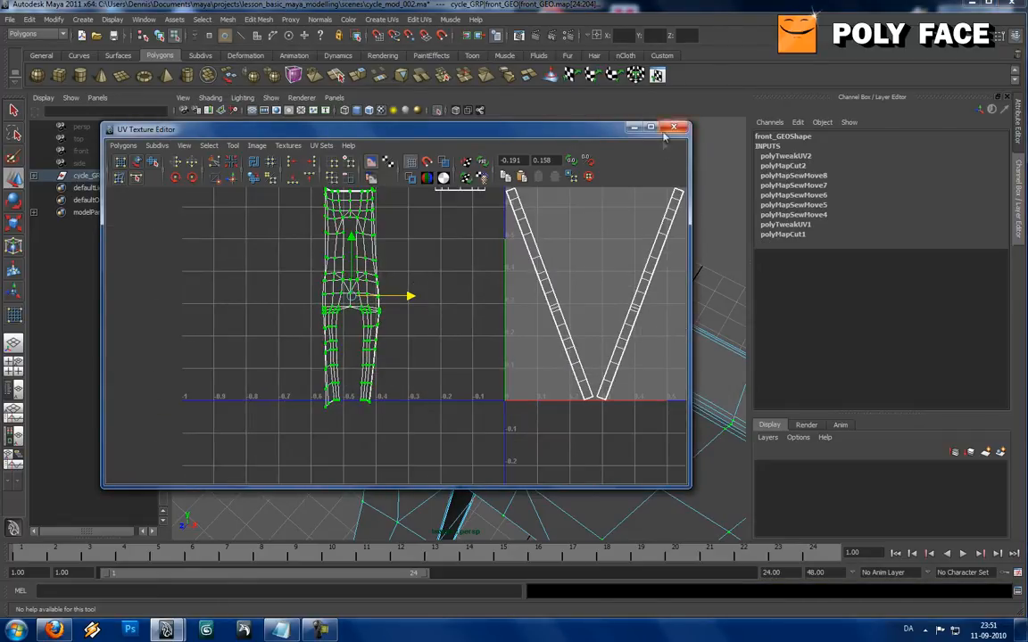
pyautogui.rightClick(361, 263)
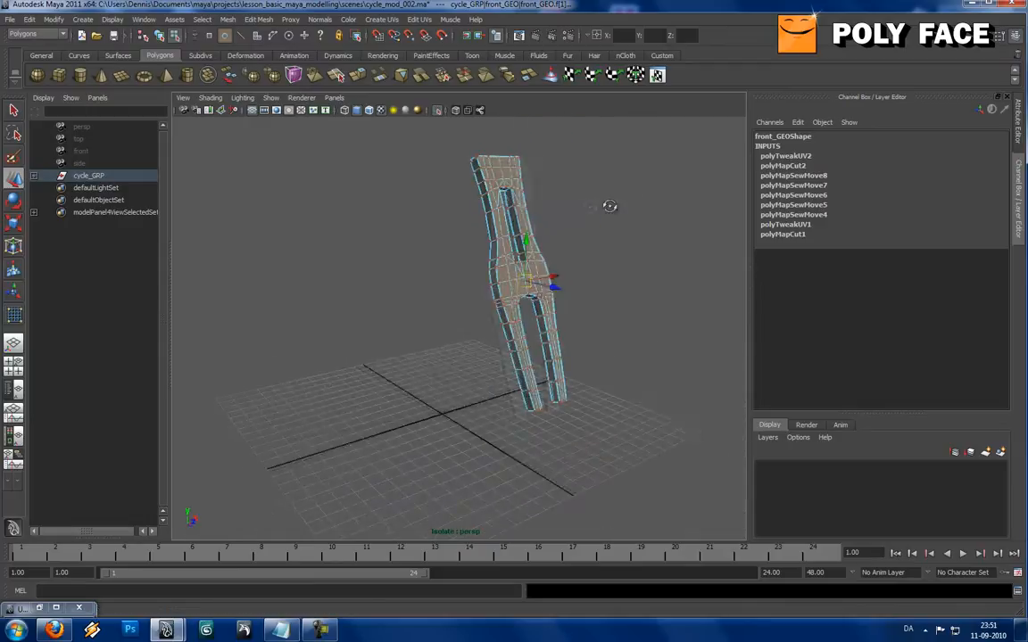
# Apply a planar projection to the fork, then reproject along another axis from the options
pyautogui.click(381, 19)
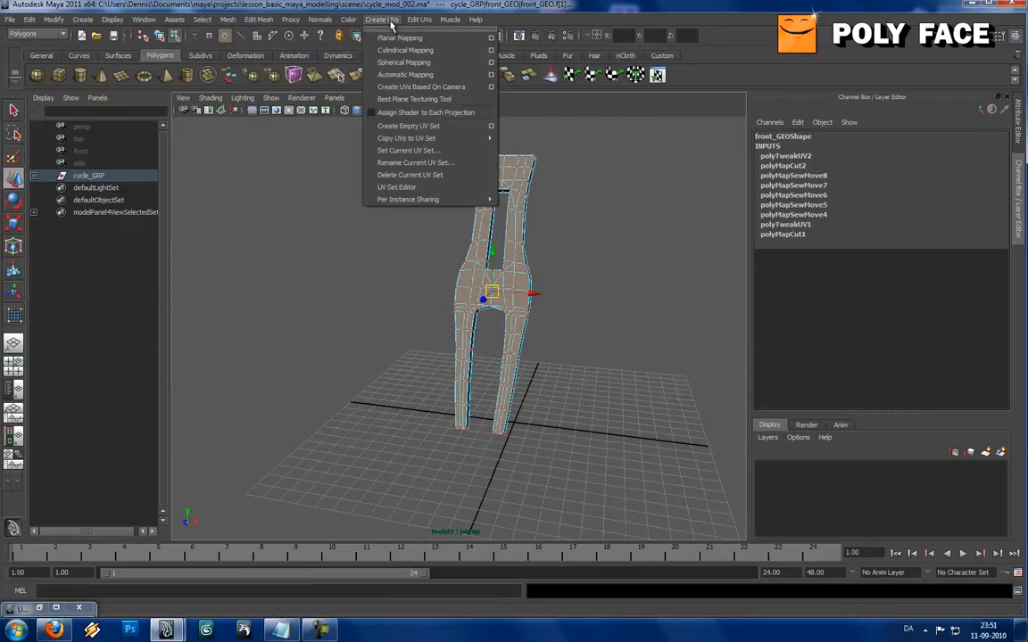
pyautogui.click(400, 37)
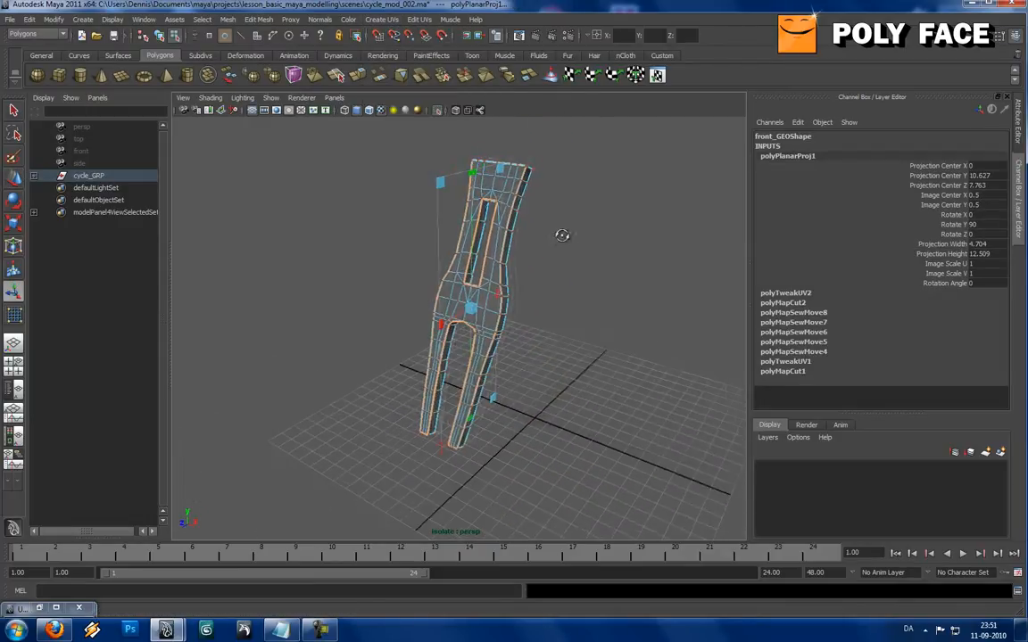
pyautogui.click(382, 19)
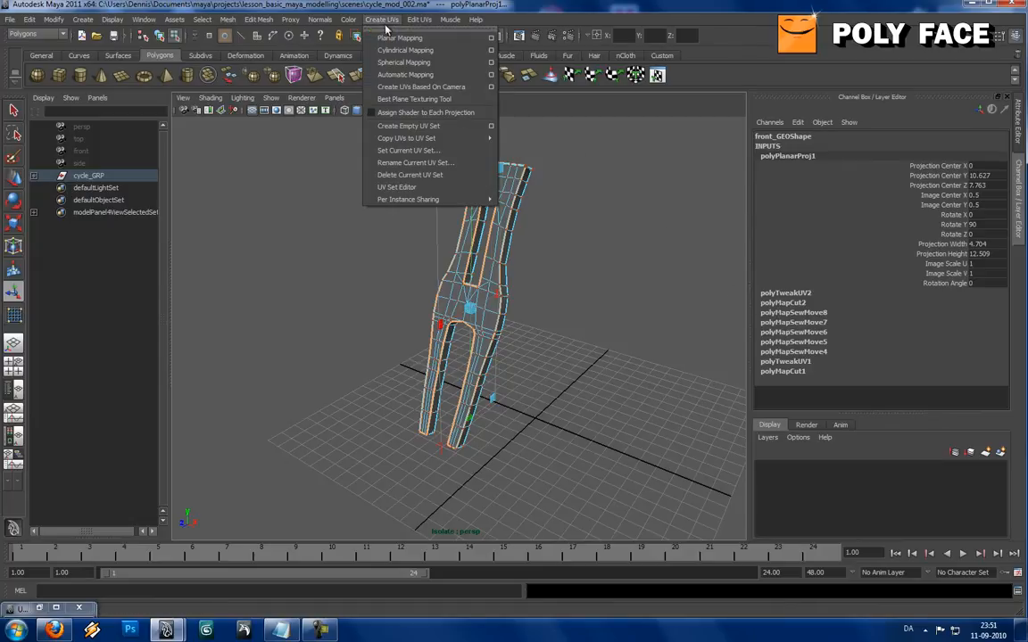
pyautogui.click(490, 37)
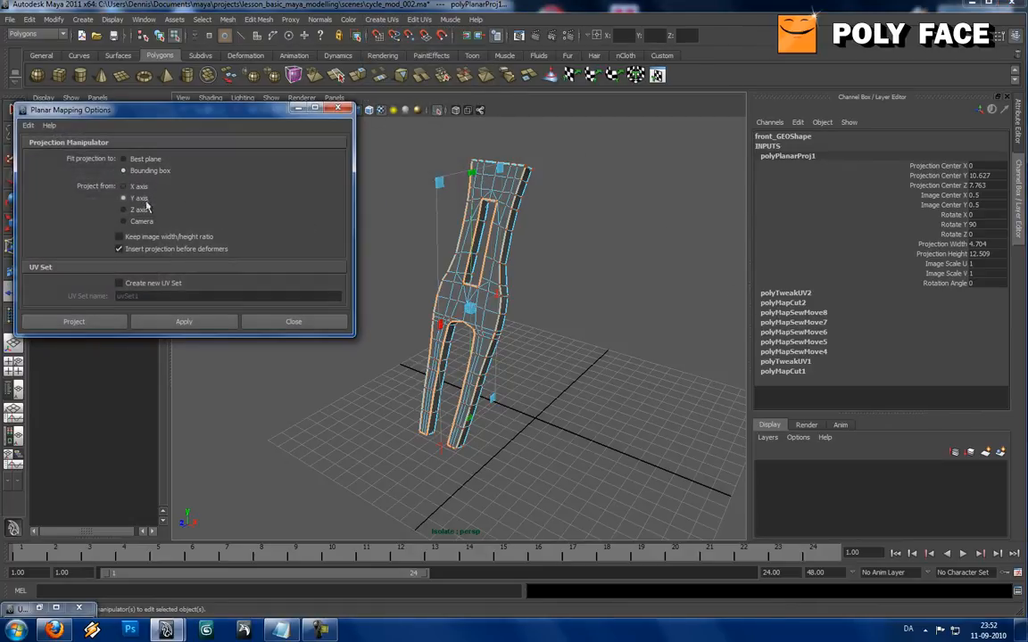
pyautogui.click(124, 210)
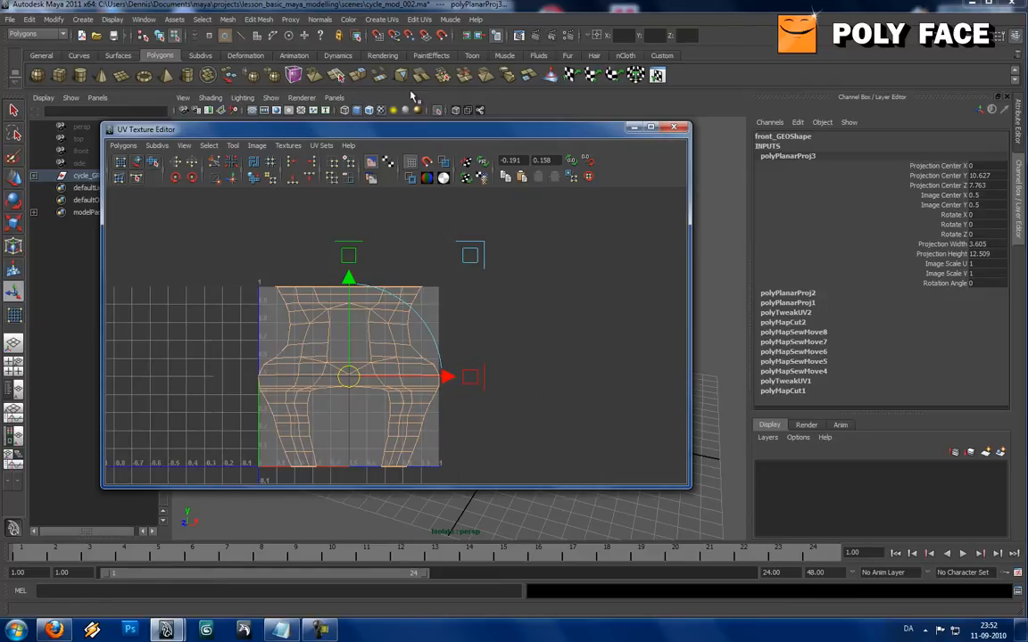
# Reproject the fork planar with Keep image width/height ratio enabled and close the options
pyautogui.click(382, 20)
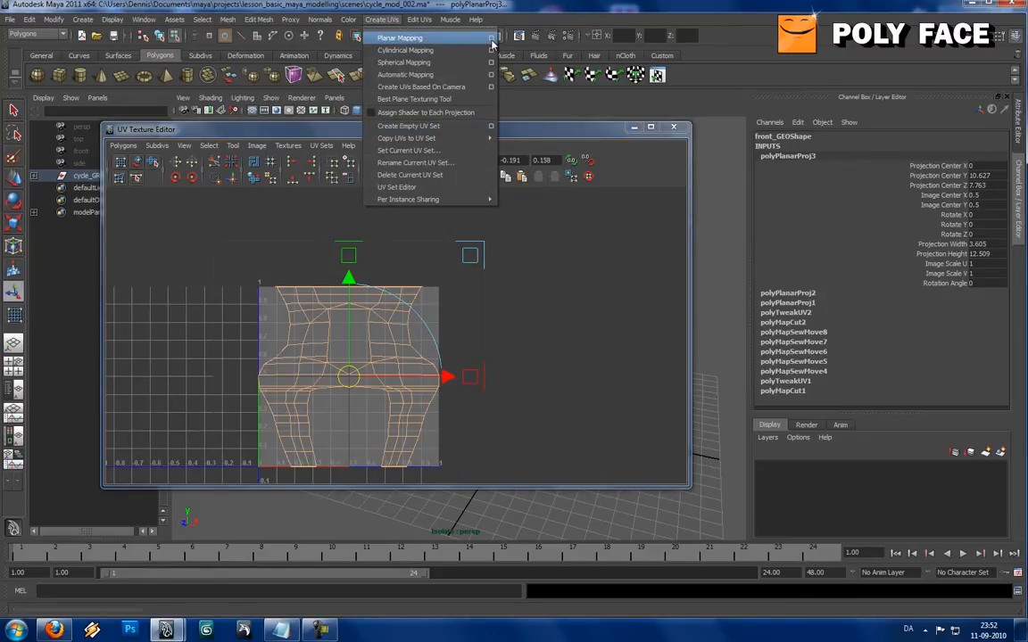
pyautogui.click(489, 38)
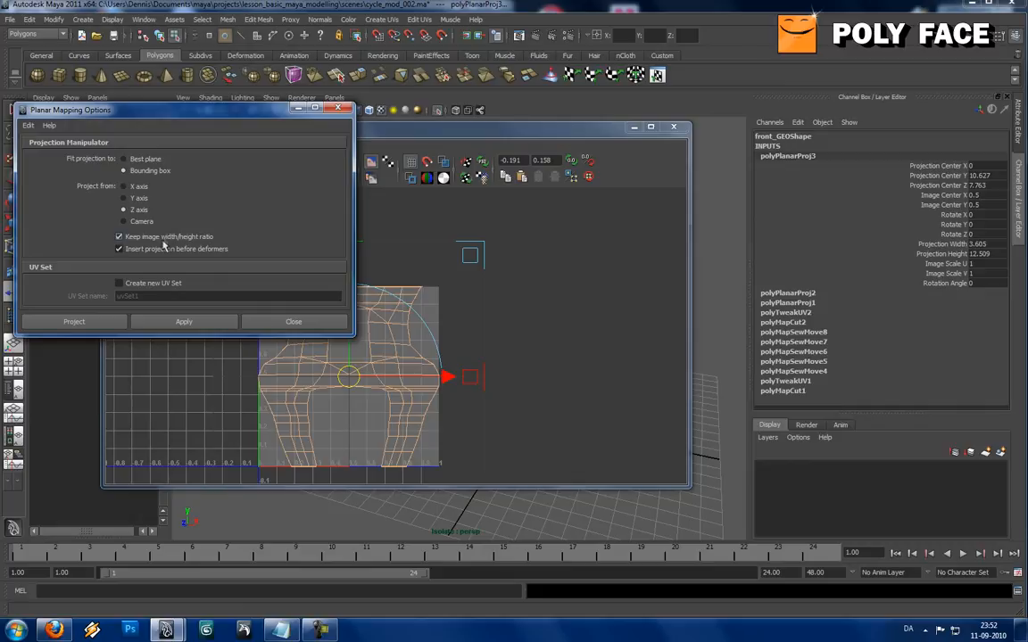
pyautogui.click(183, 321)
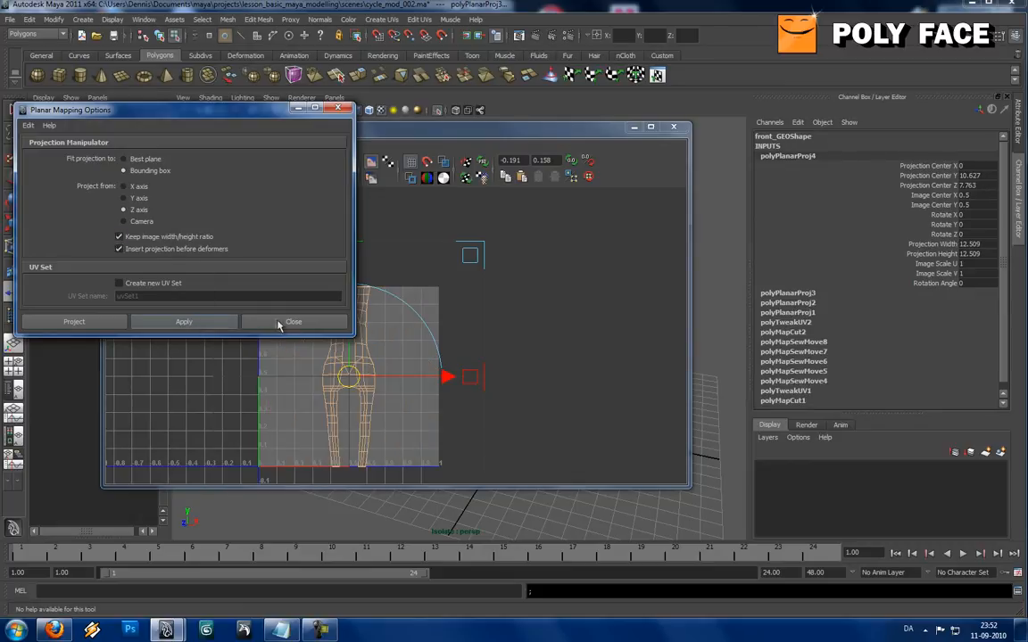
pyautogui.click(293, 321)
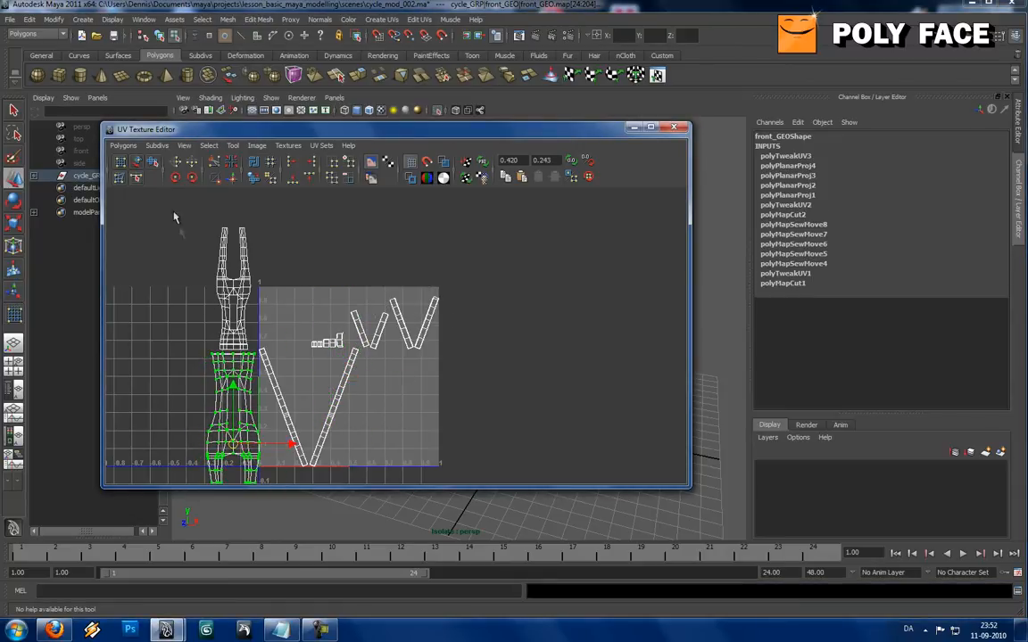
# Join the fork's seam edges using Move and Sew, then Sew UV Edges
pyautogui.click(123, 146)
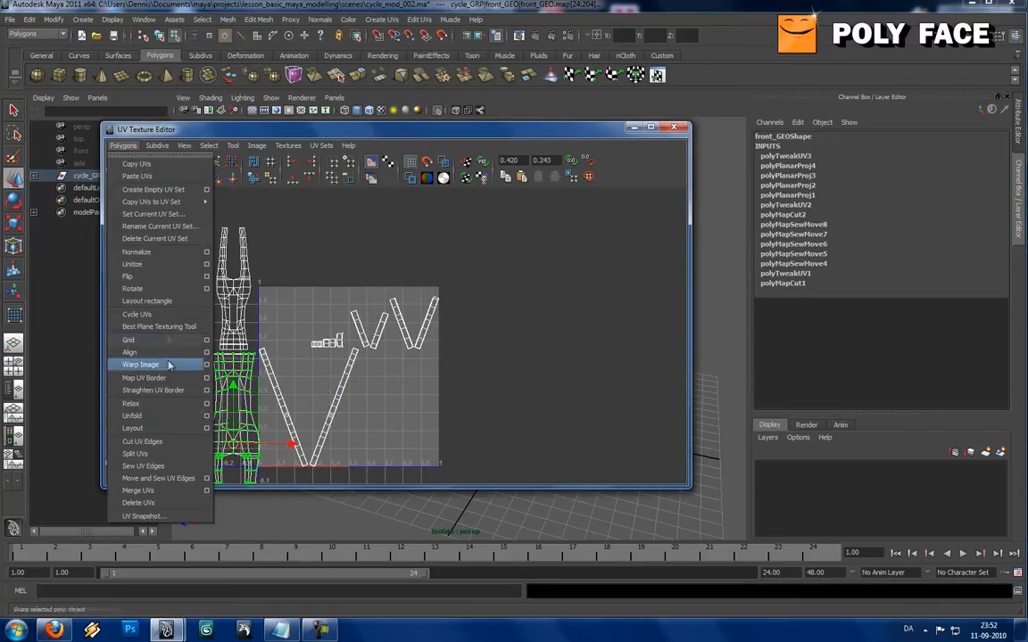
pyautogui.click(208, 145)
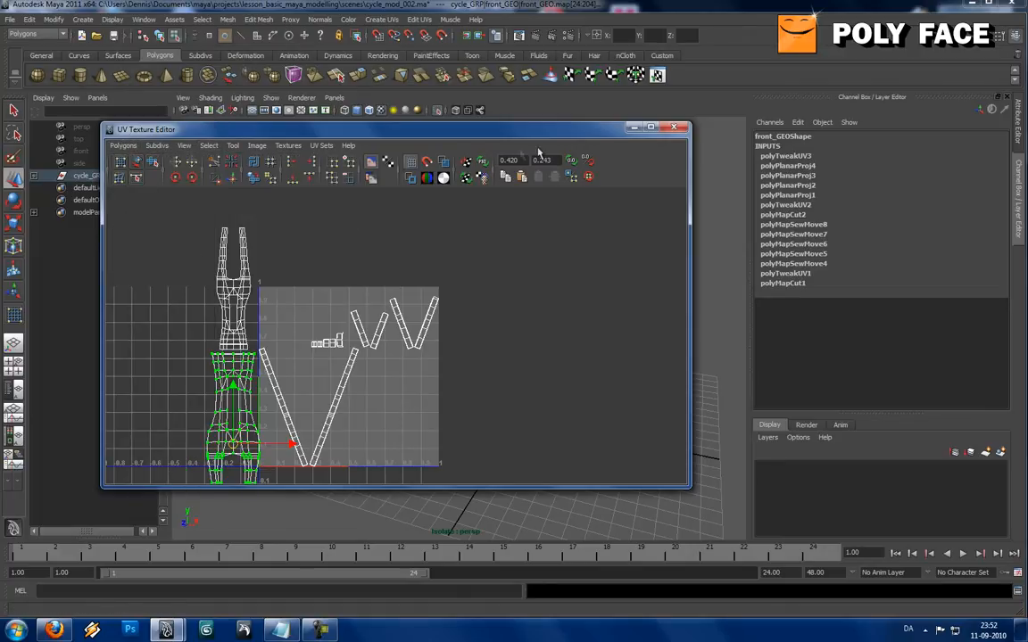
pyautogui.click(122, 146)
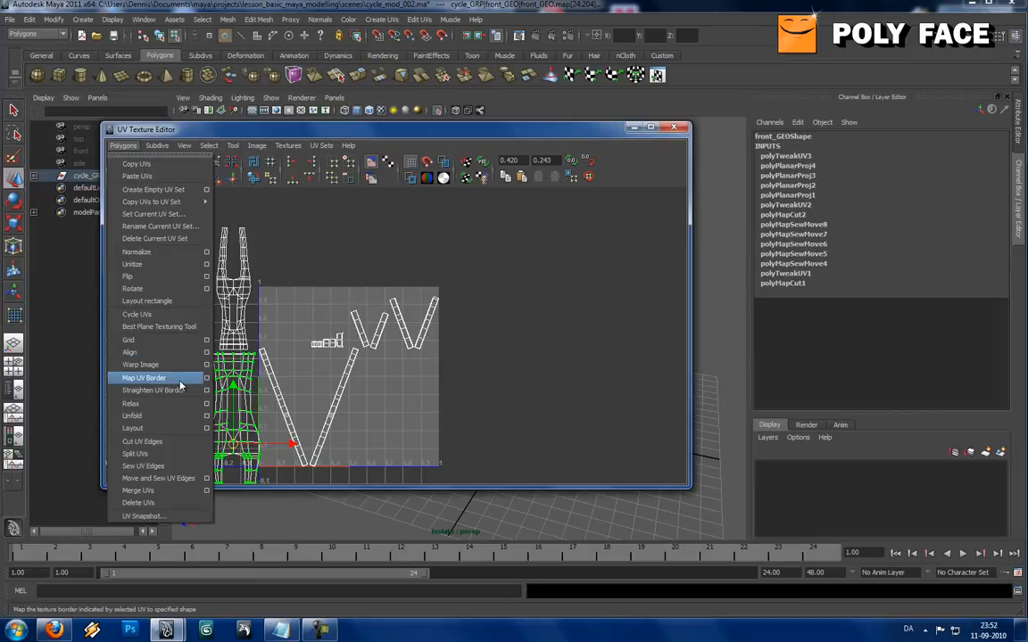
pyautogui.moveTo(158, 479)
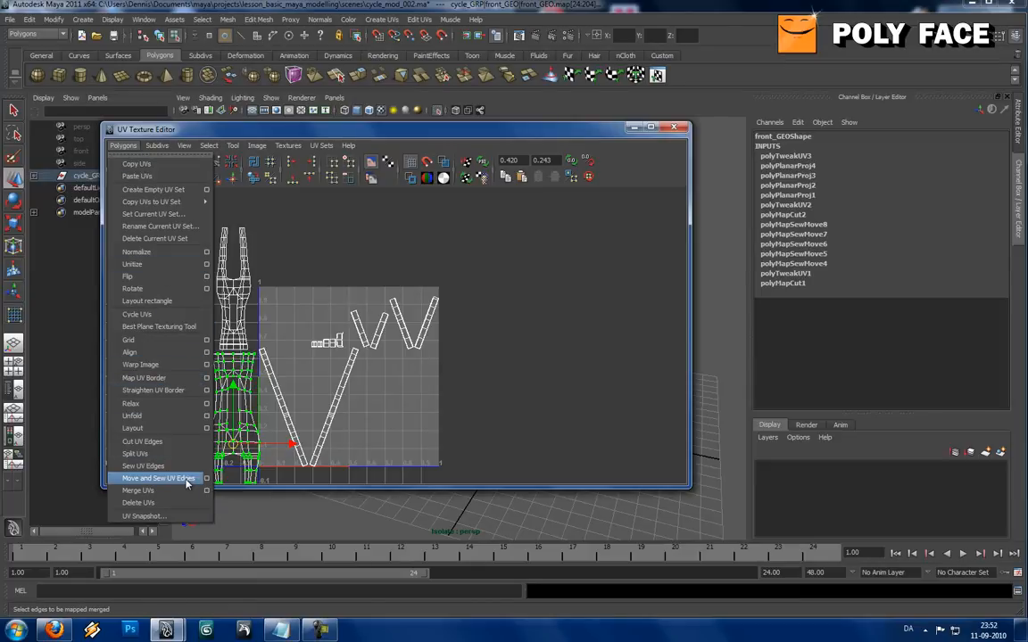
pyautogui.click(159, 478)
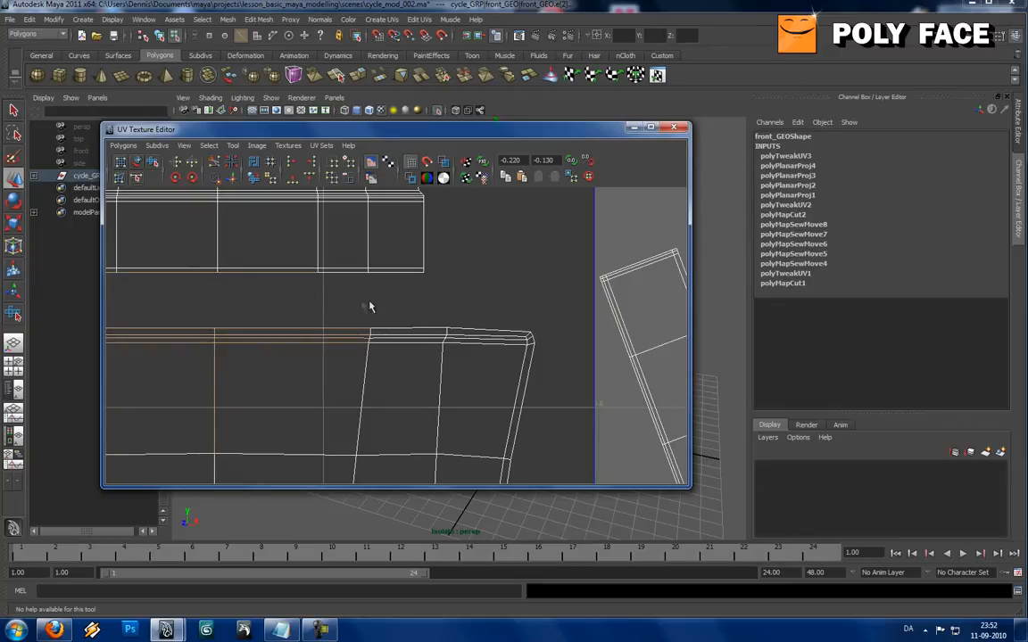
pyautogui.click(123, 145)
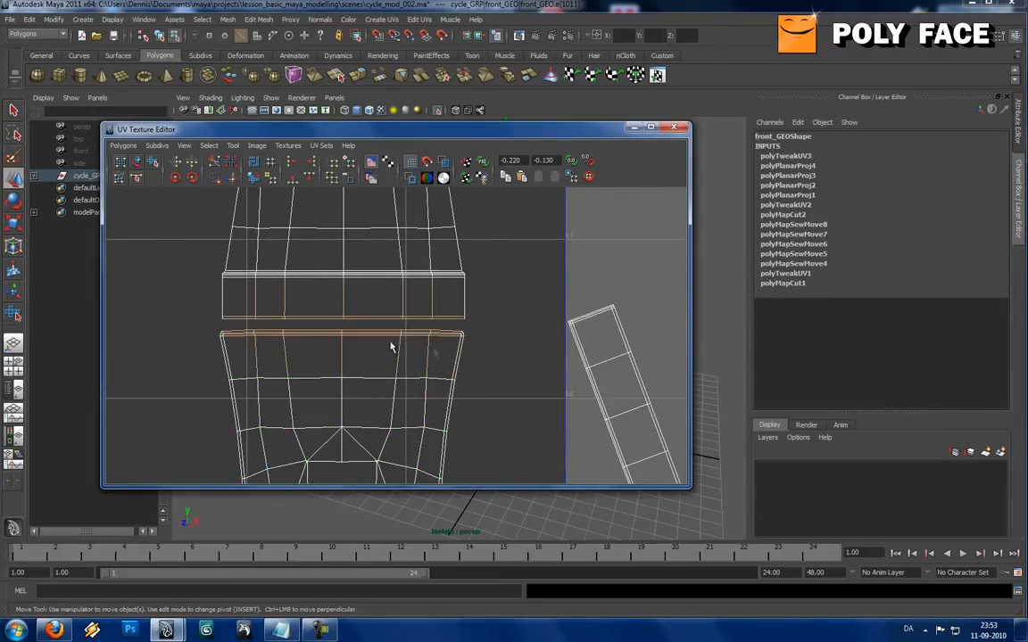
pyautogui.click(123, 145)
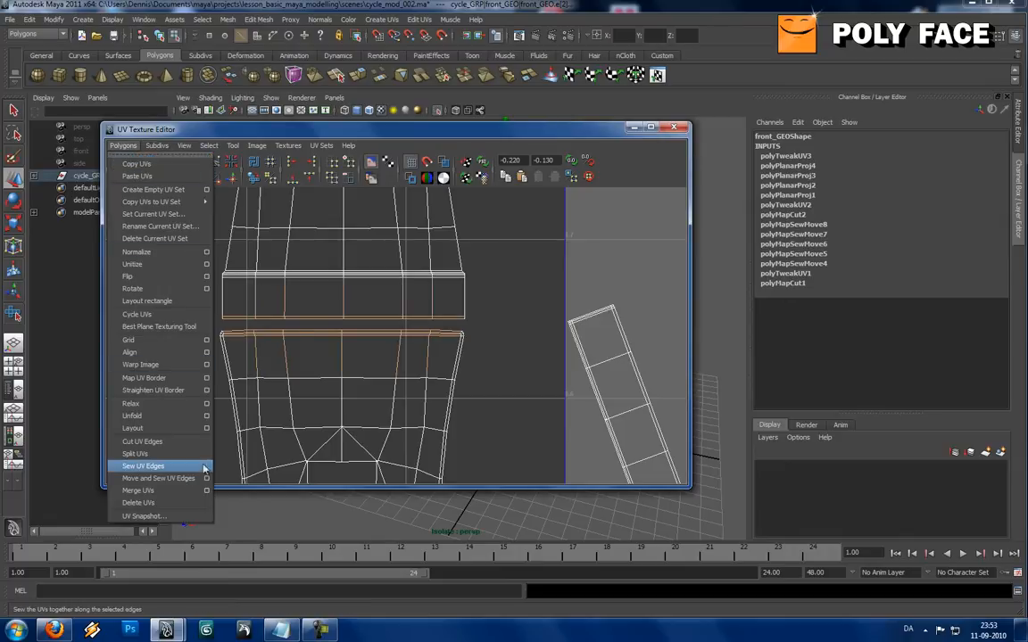
pyautogui.click(143, 466)
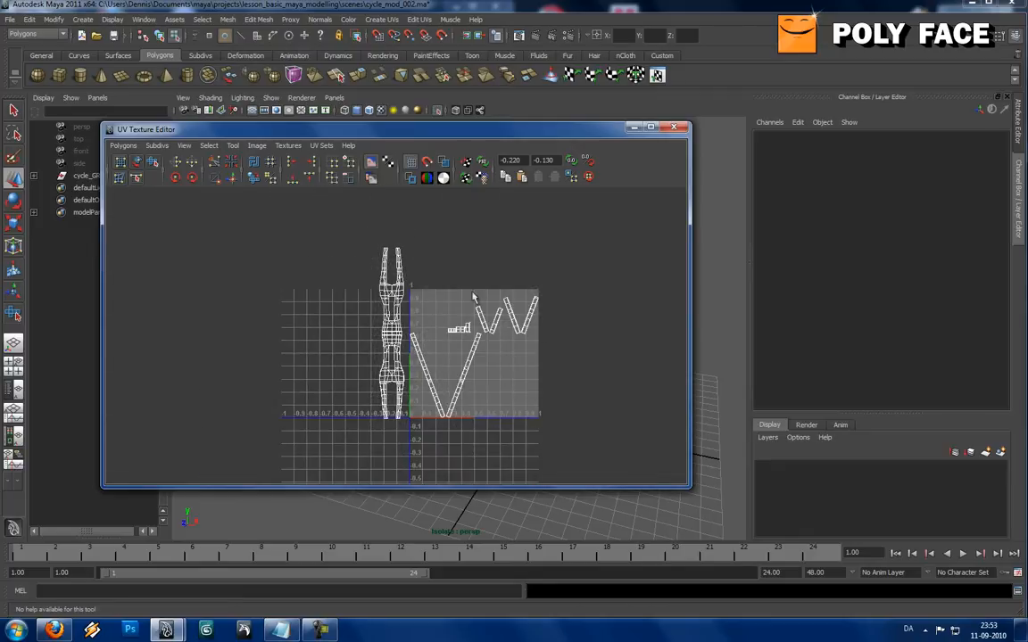
# Project cylindrical UVs onto tire_GEO and rotate the projection a quarter turn to align it
pyautogui.click(674, 127)
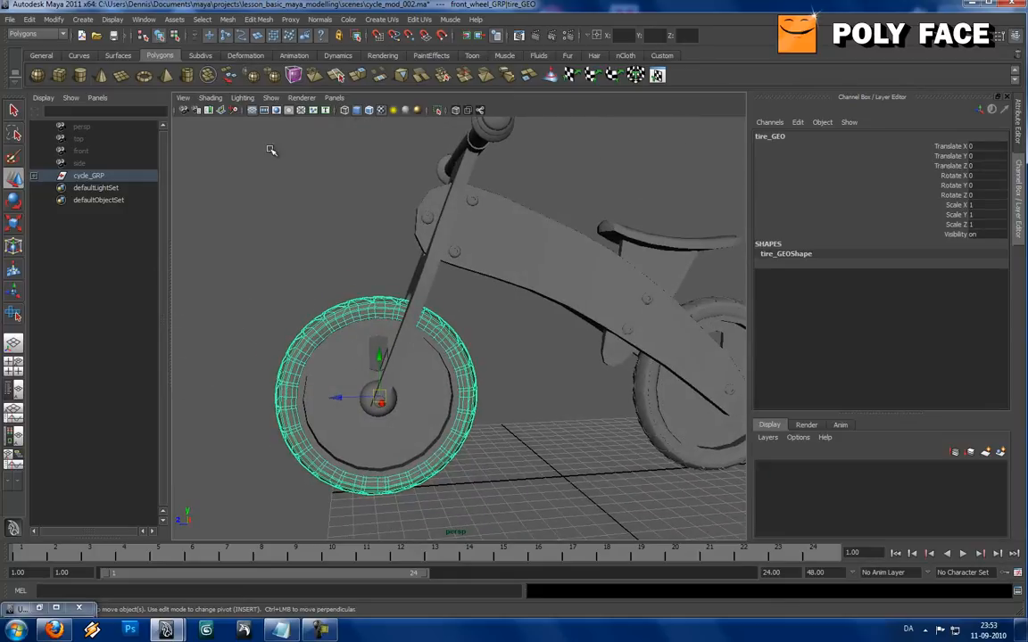
pyautogui.click(381, 18)
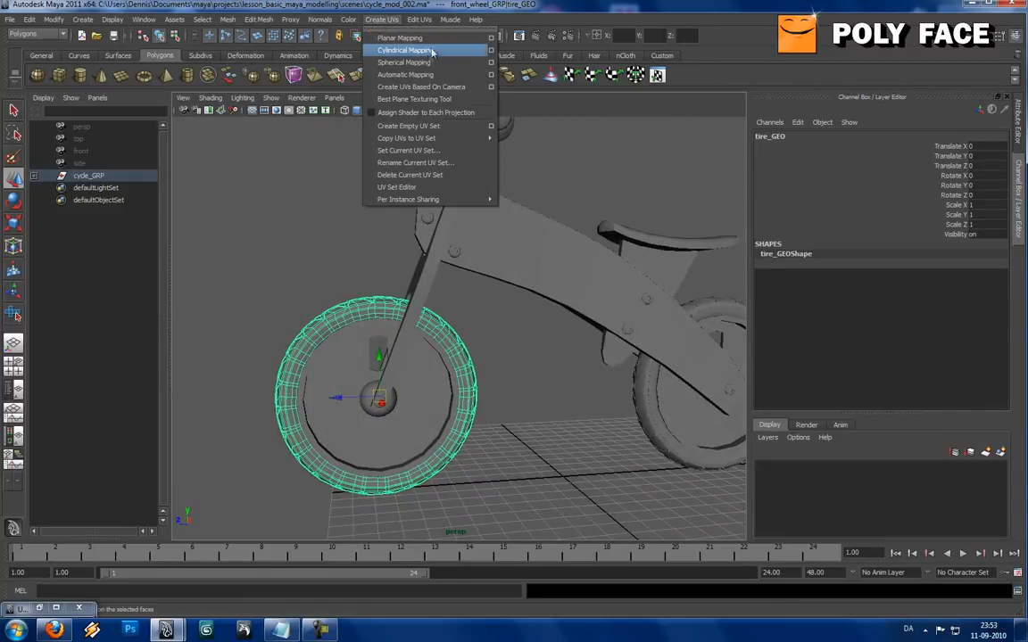
pyautogui.moveTo(400, 37)
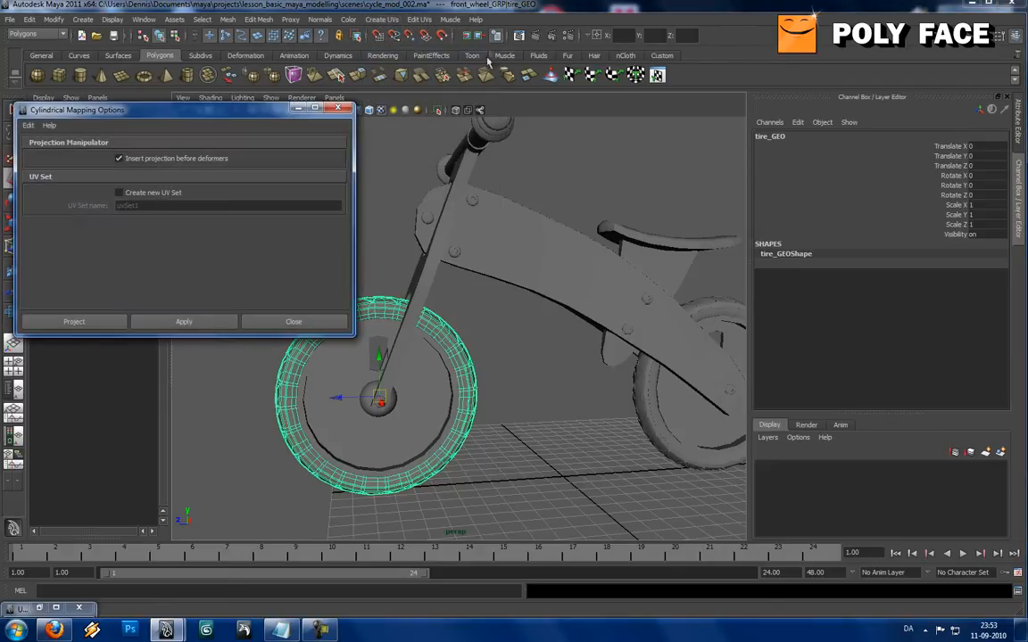
pyautogui.click(182, 321)
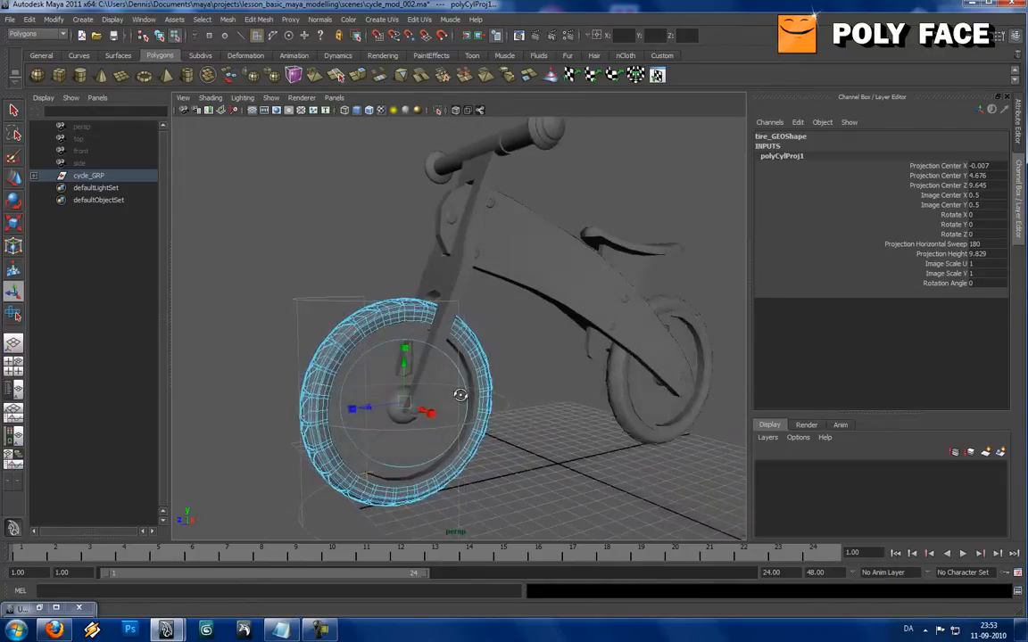
pyautogui.moveTo(459, 394); pyautogui.dragTo(513, 399)
pyautogui.write('-90')
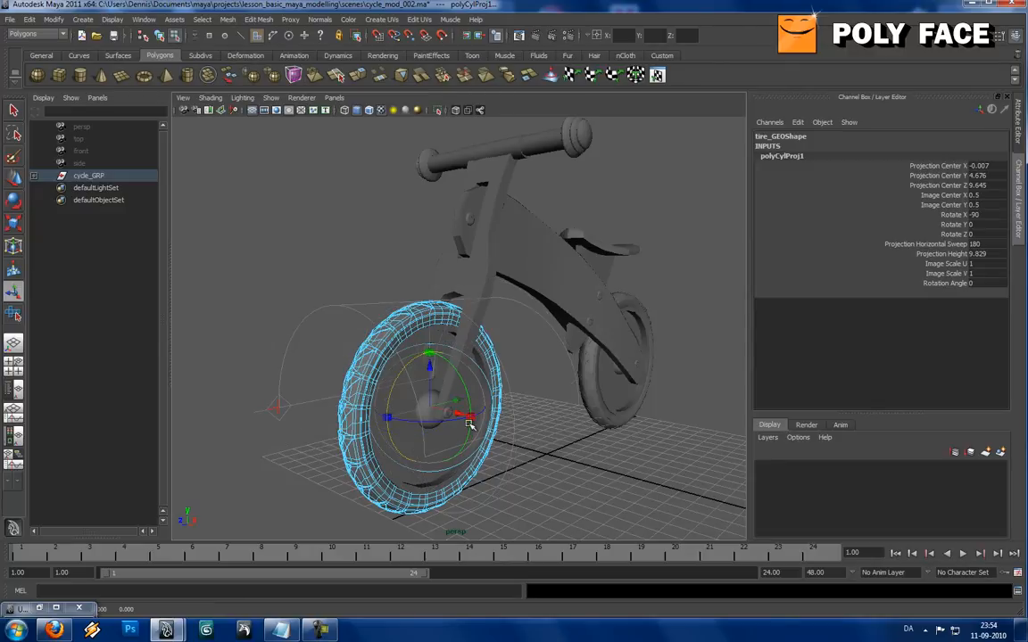
# Rotate polyCylProj1 -90 on X and Y to match the wheel and sweep it 360°
pyautogui.moveTo(468, 415); pyautogui.dragTo(406, 424)
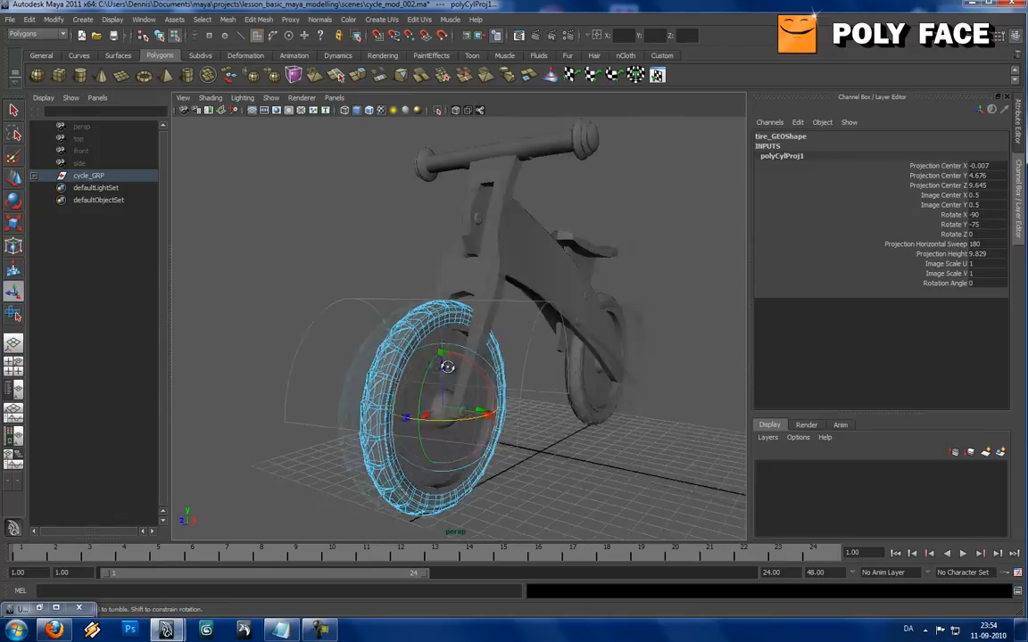
pyautogui.moveTo(455, 366); pyautogui.dragTo(513, 428)
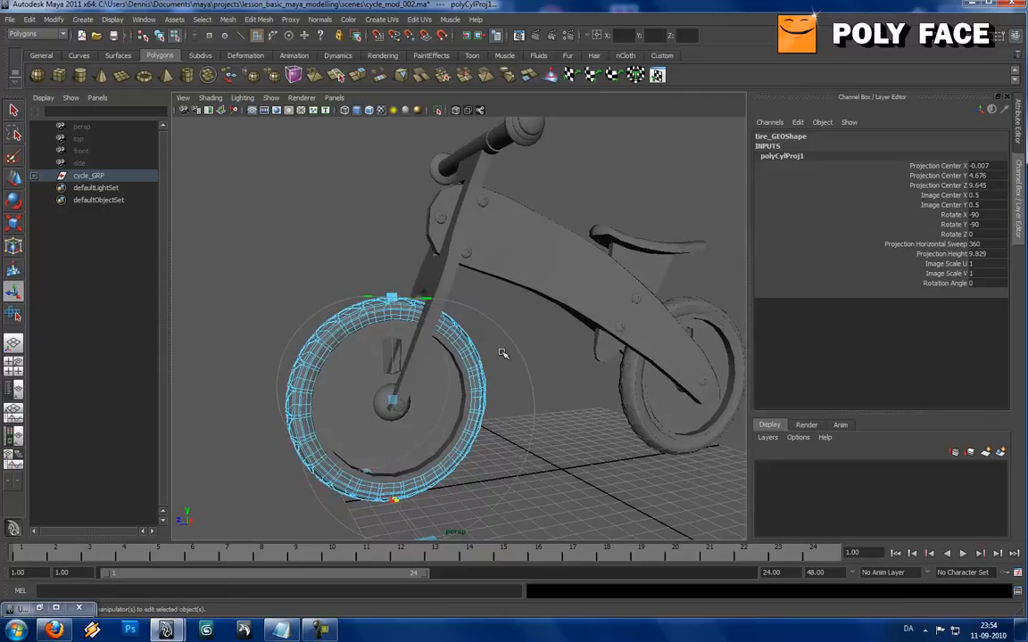
pyautogui.moveTo(499, 356); pyautogui.dragTo(446, 433)
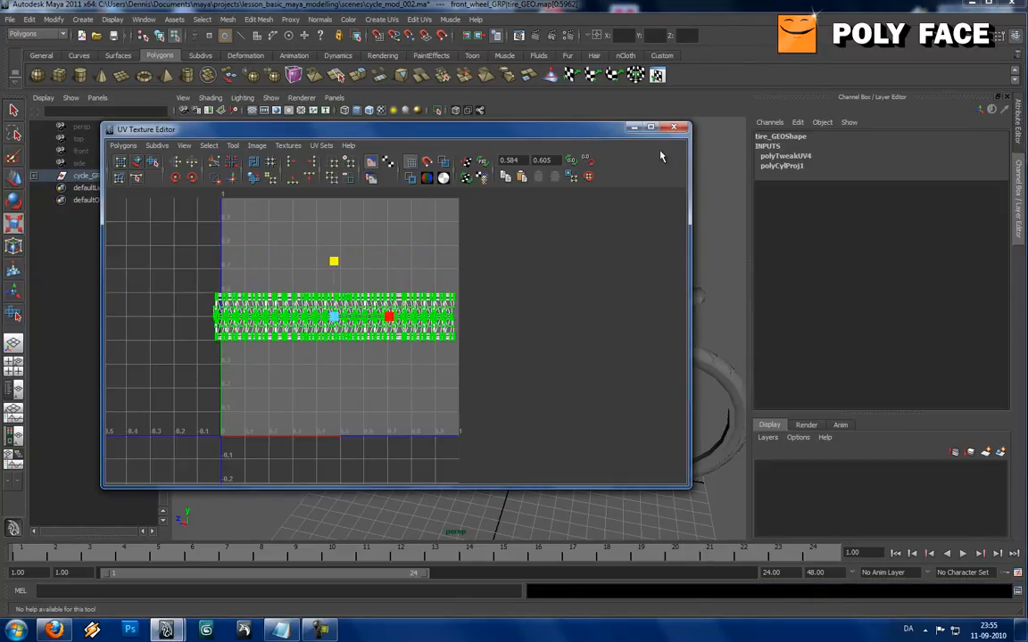
# Close the UV Texture Editor, then create lambert2 in the Hypershade for tire_GEO
pyautogui.click(672, 127)
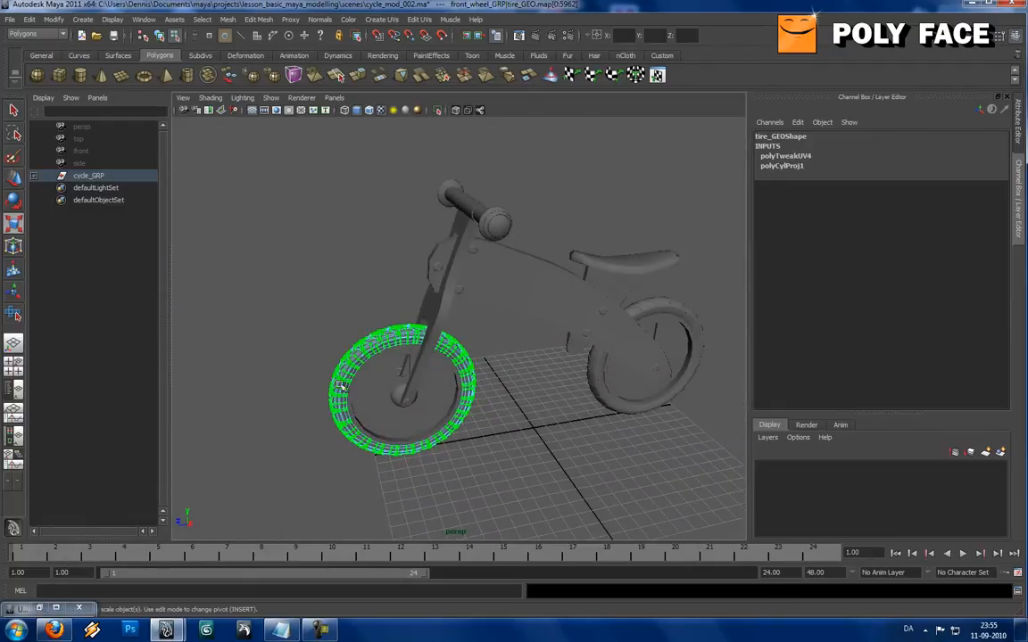
pyautogui.click(268, 316)
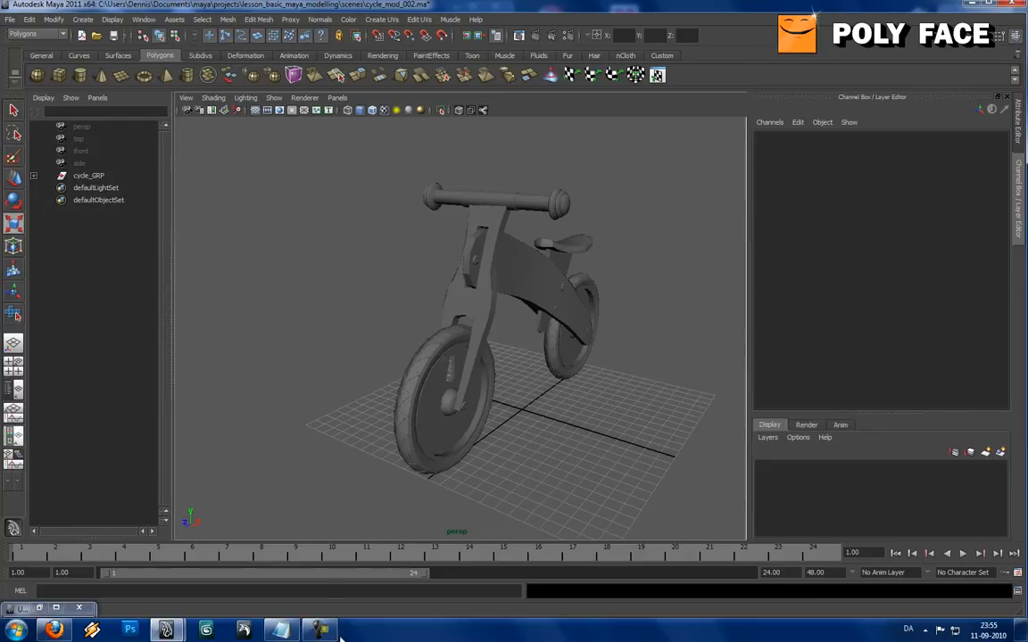
pyautogui.click(318, 630)
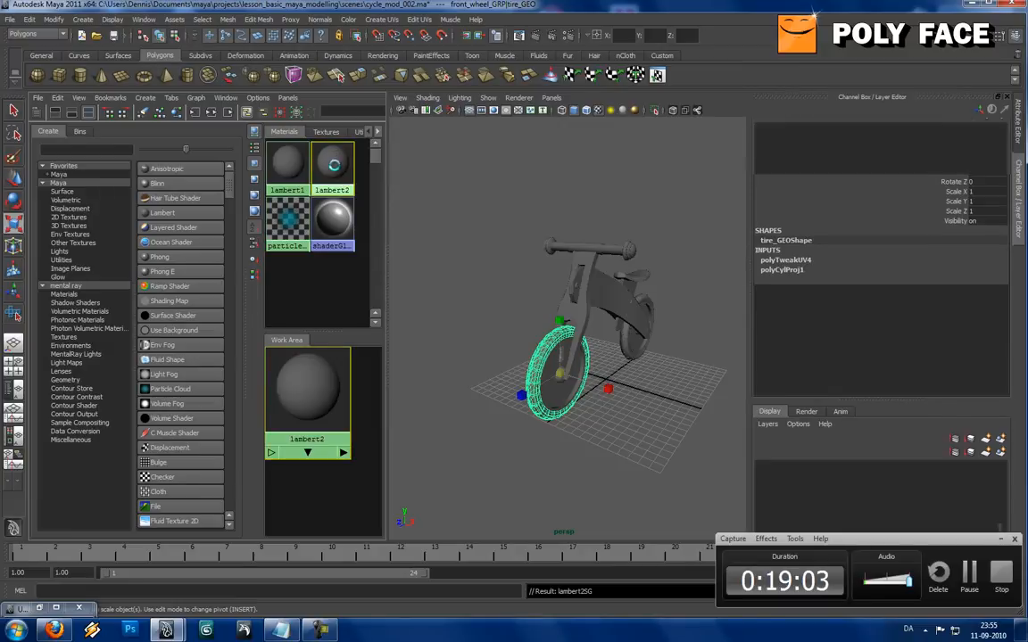
# Connect a checker to lambert2's color and set place2dTexture1 Repeat UV to 10, 10
pyautogui.doubleClick(332, 165)
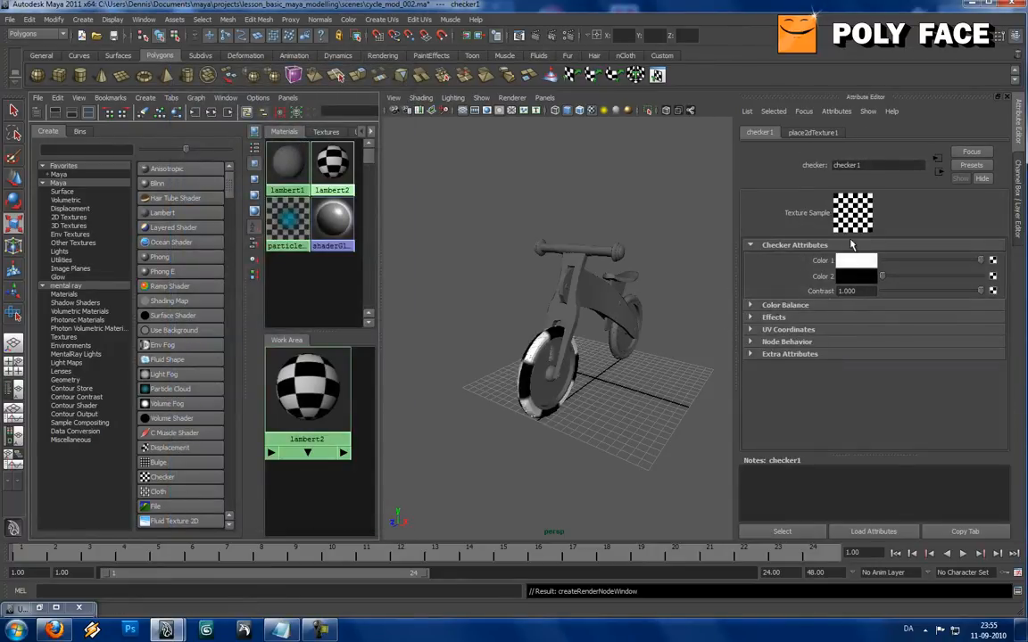
pyautogui.click(812, 132)
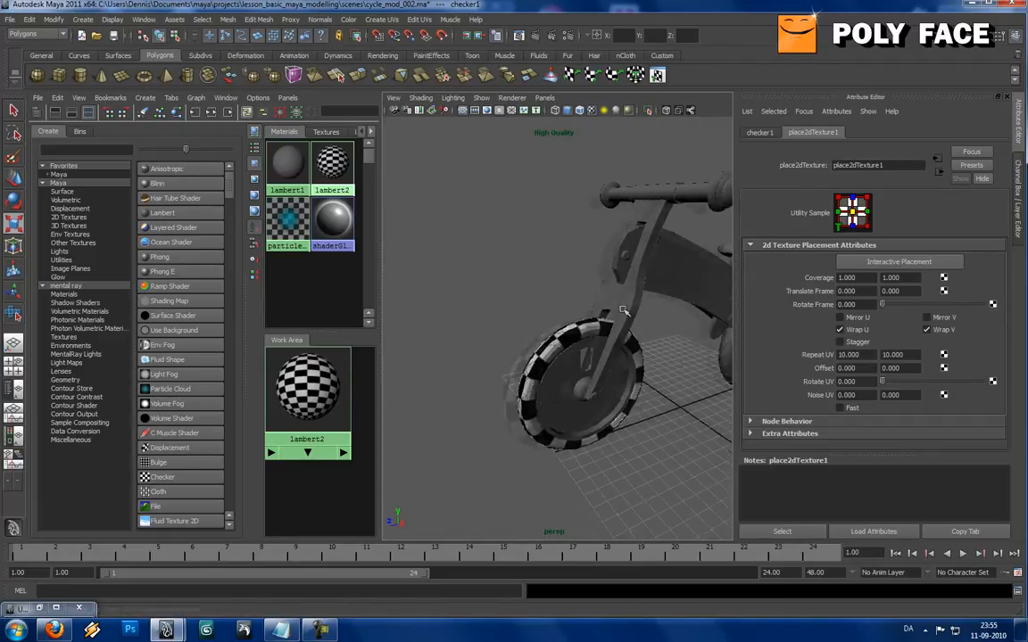
pyautogui.moveTo(624, 310); pyautogui.dragTo(669, 331)
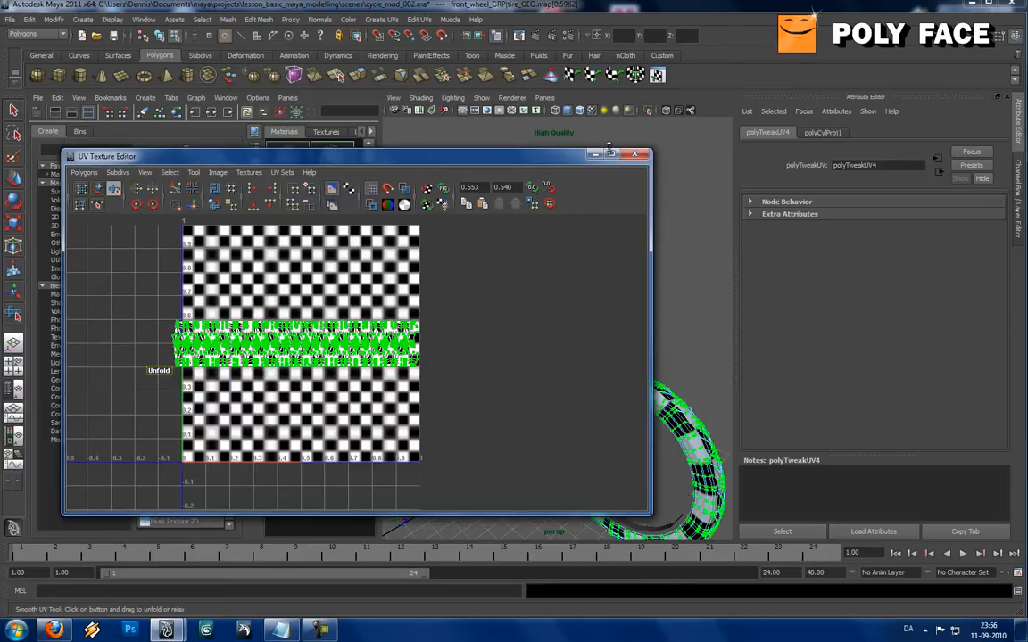
pyautogui.click(635, 154)
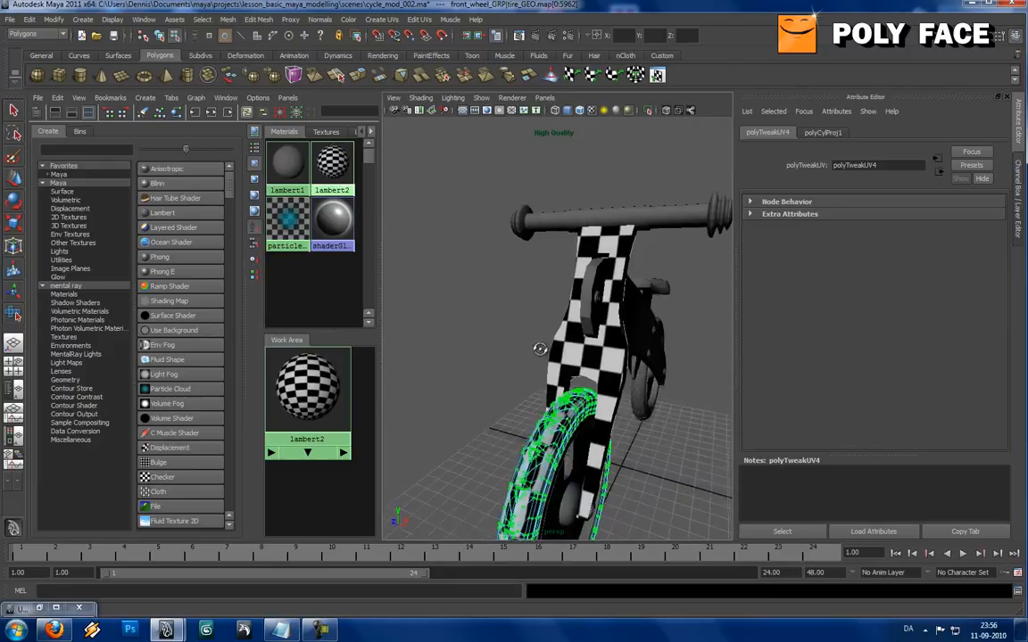
pyautogui.moveTo(539, 348); pyautogui.dragTo(471, 297)
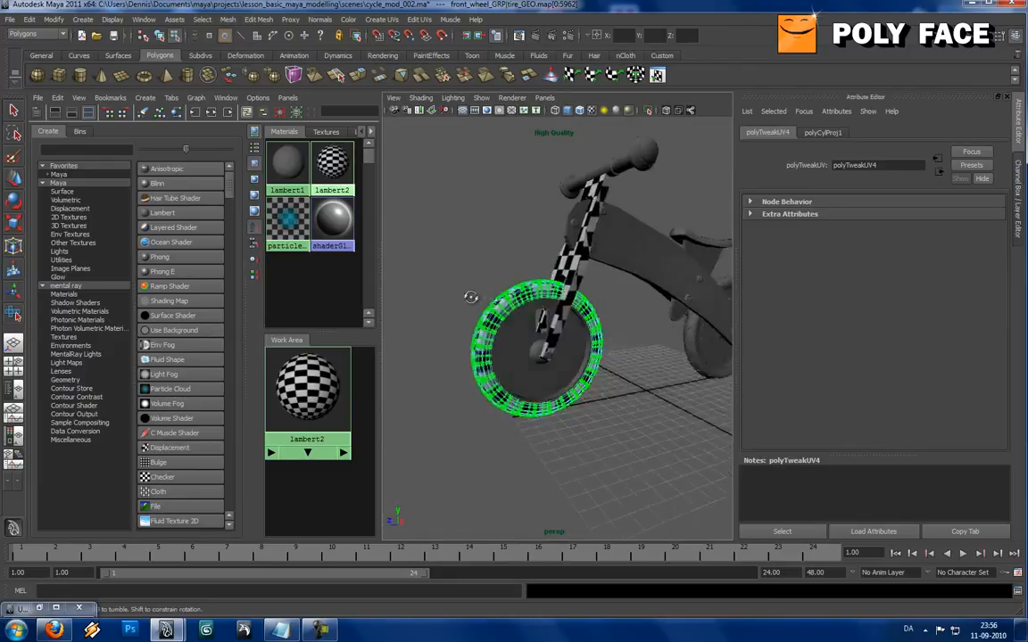